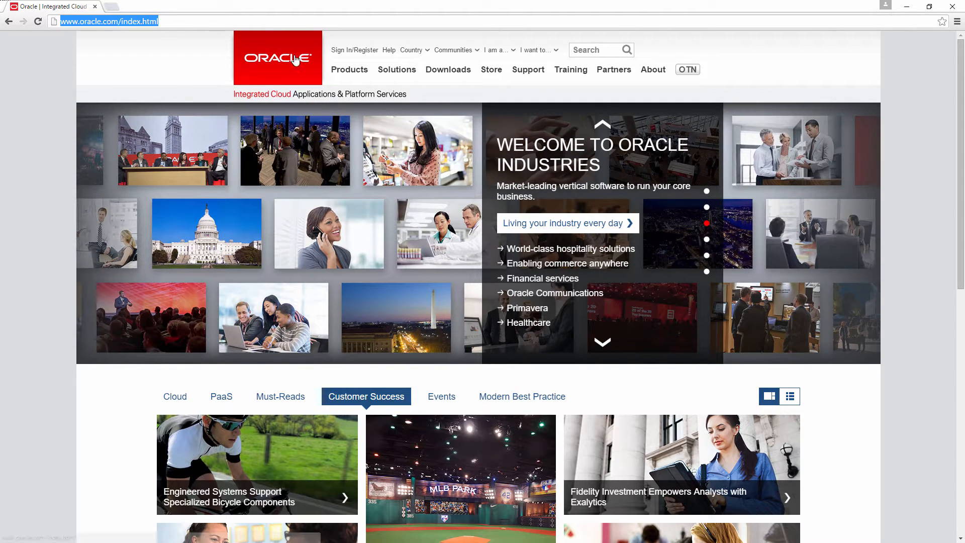
Go from oracle.com's Downloads section to the Database 12c download page.
left_click(448, 69)
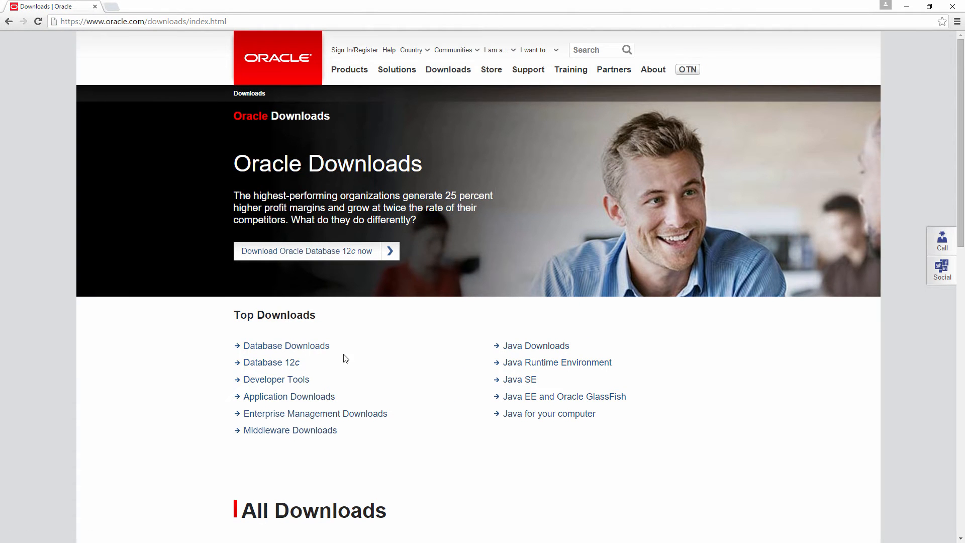
mouse_move(299, 255)
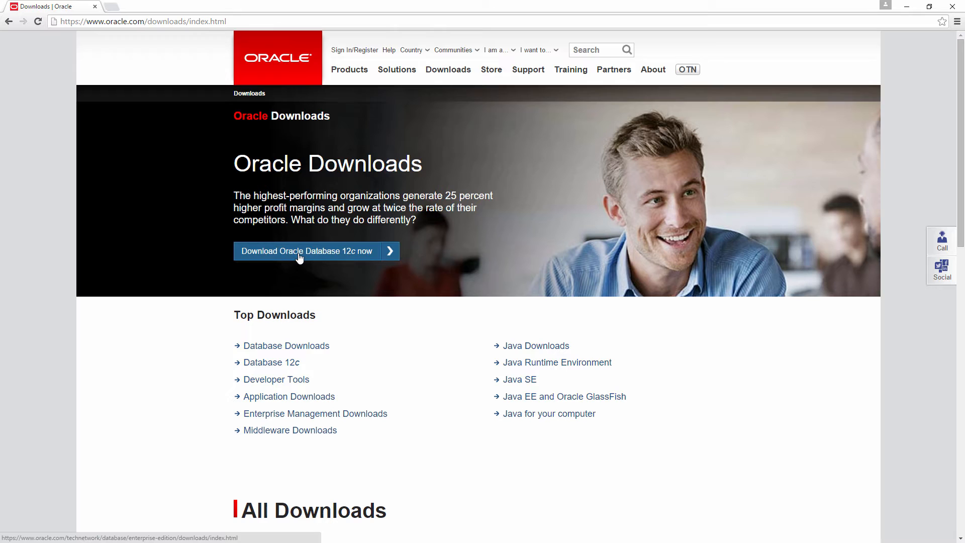
mouse_move(303, 255)
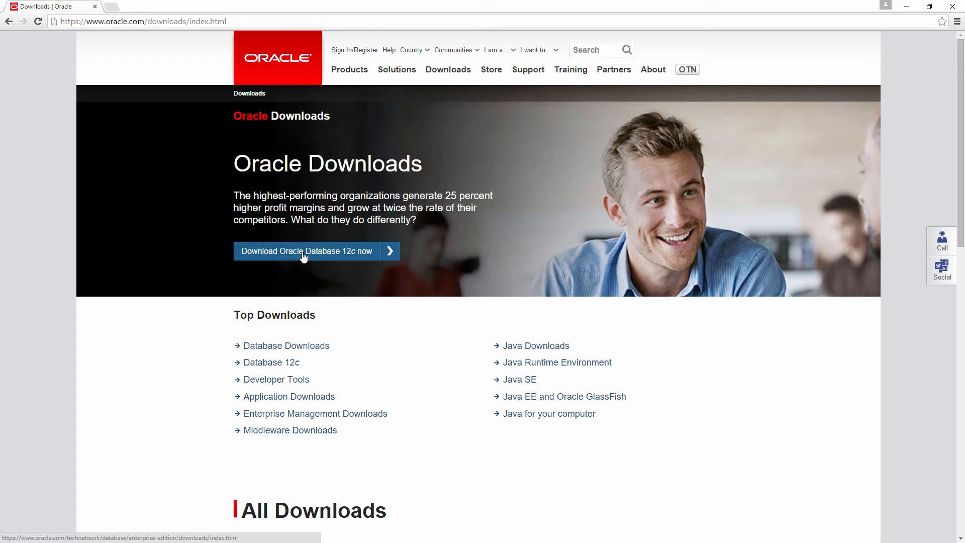
left_click(304, 251)
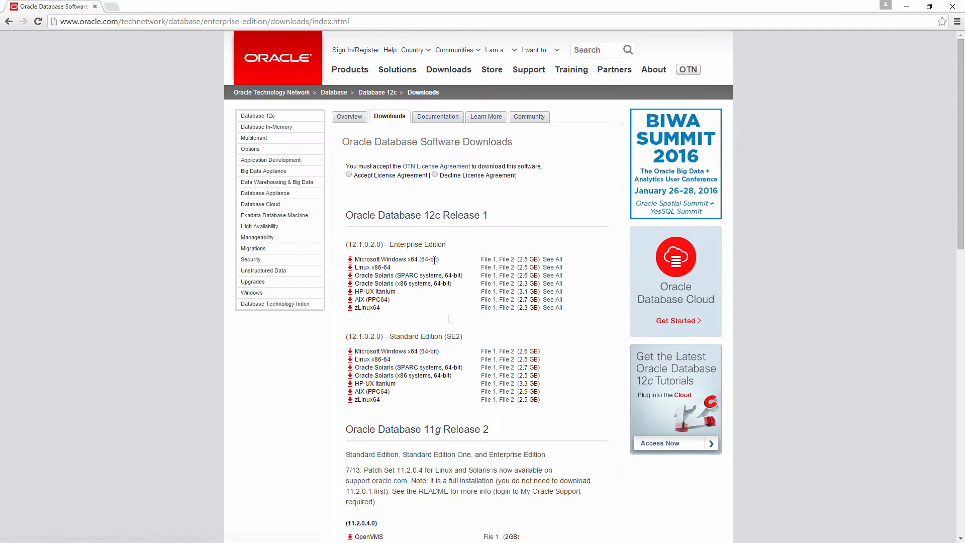
mouse_move(553, 262)
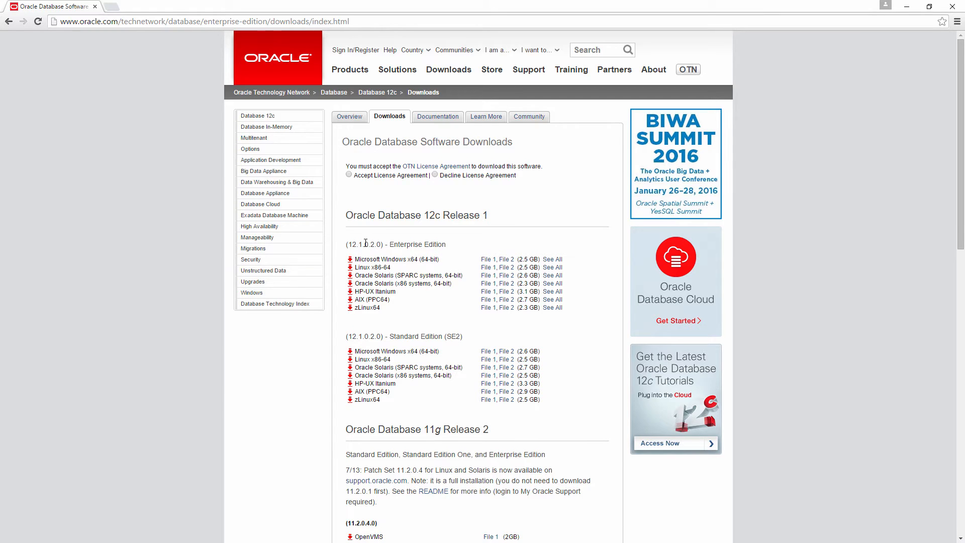
mouse_move(507, 267)
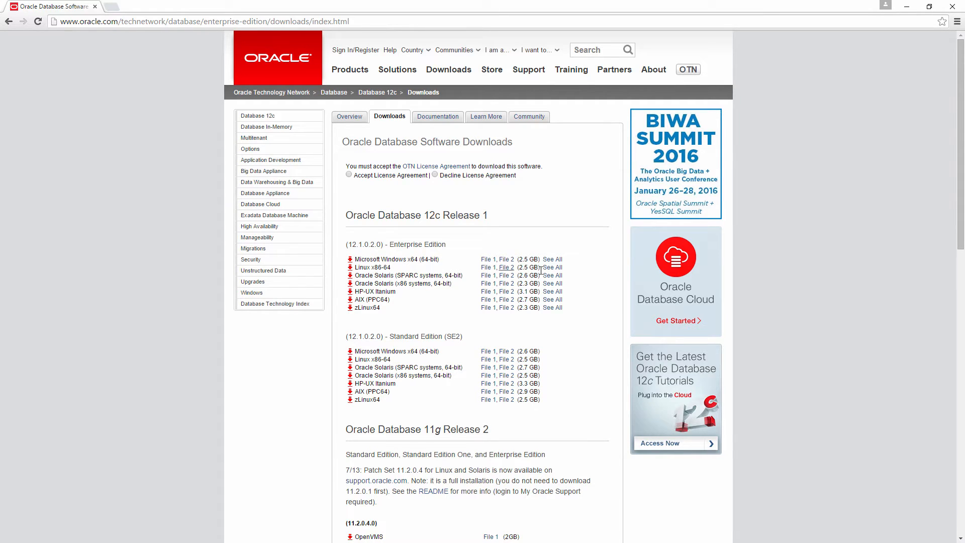
Accept the OTN license and download both Windows x64 Enterprise Edition zip files, signing in.
left_click(348, 175)
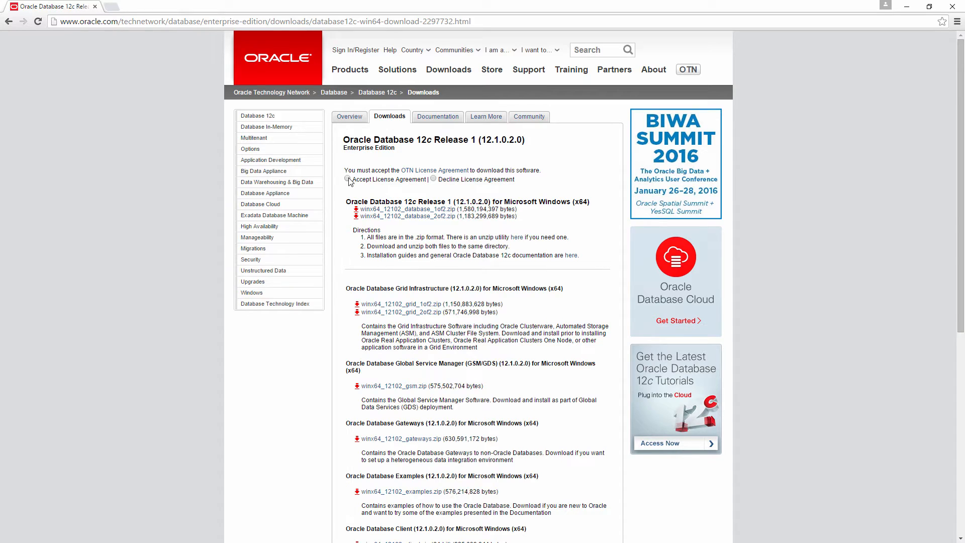
left_click(348, 179)
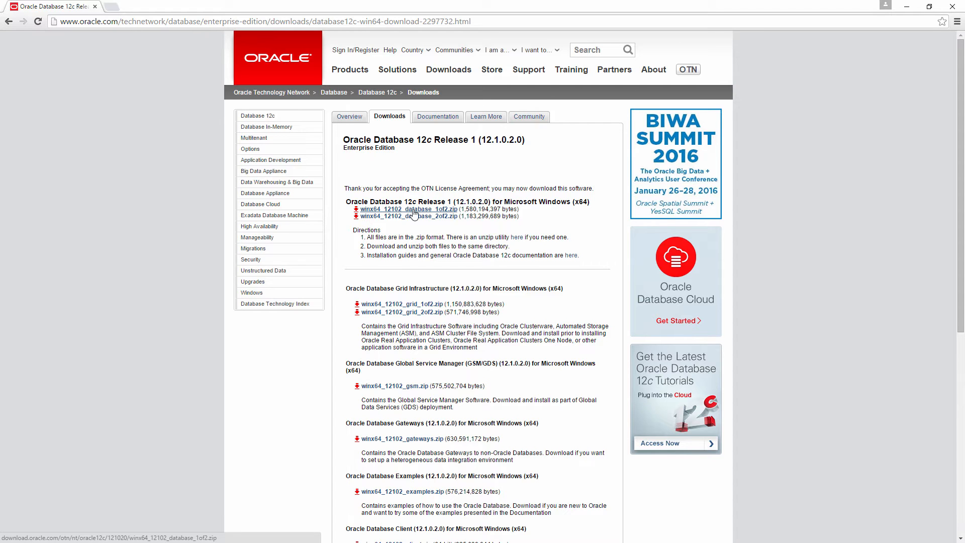
left_click(415, 209)
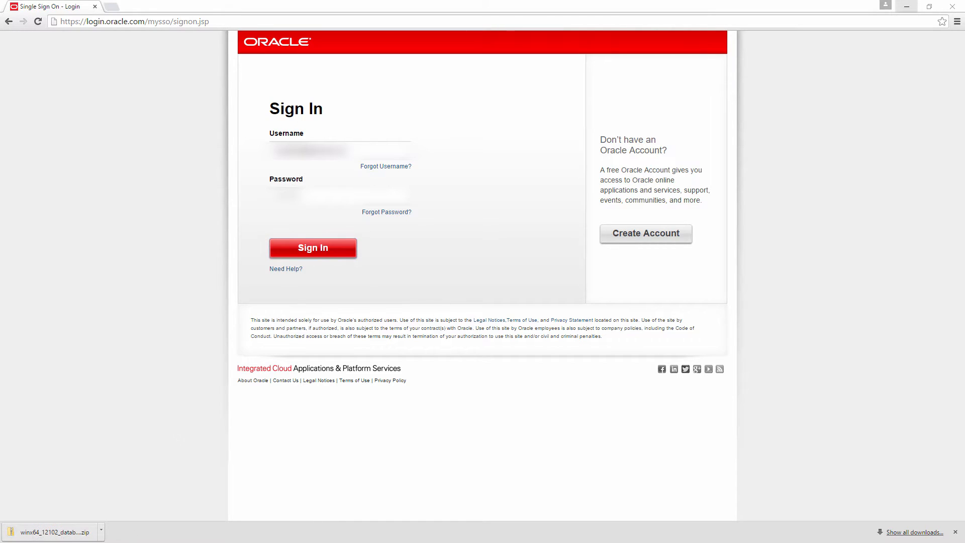
mouse_move(99, 342)
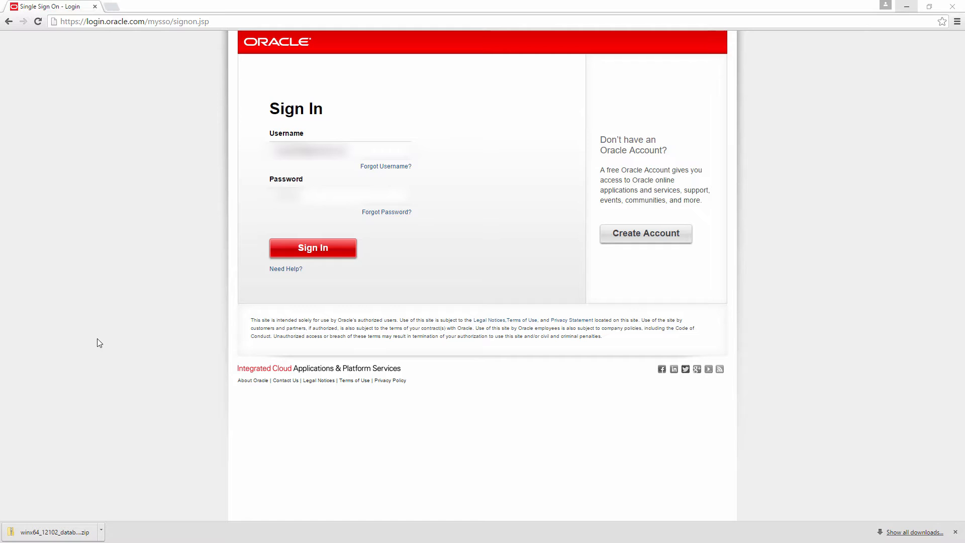
mouse_move(162, 279)
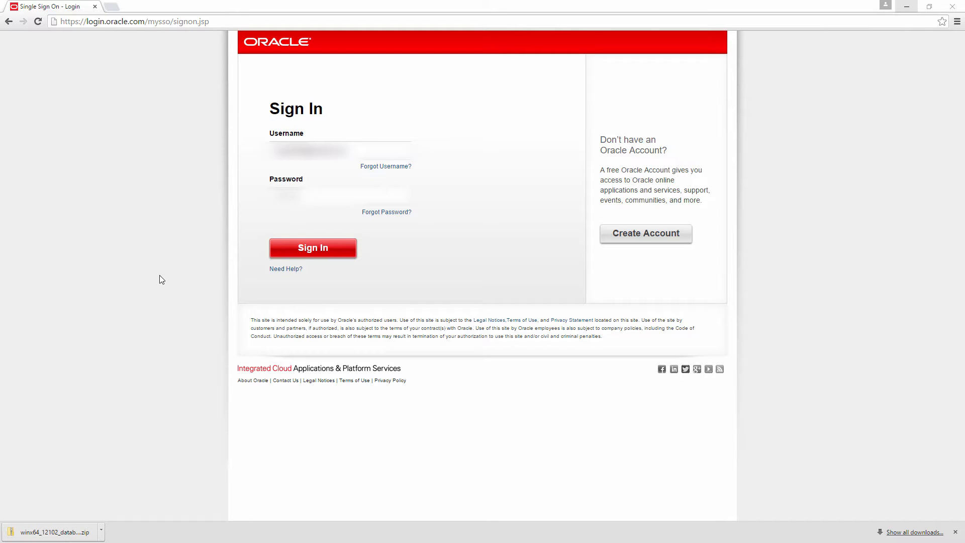
mouse_move(119, 163)
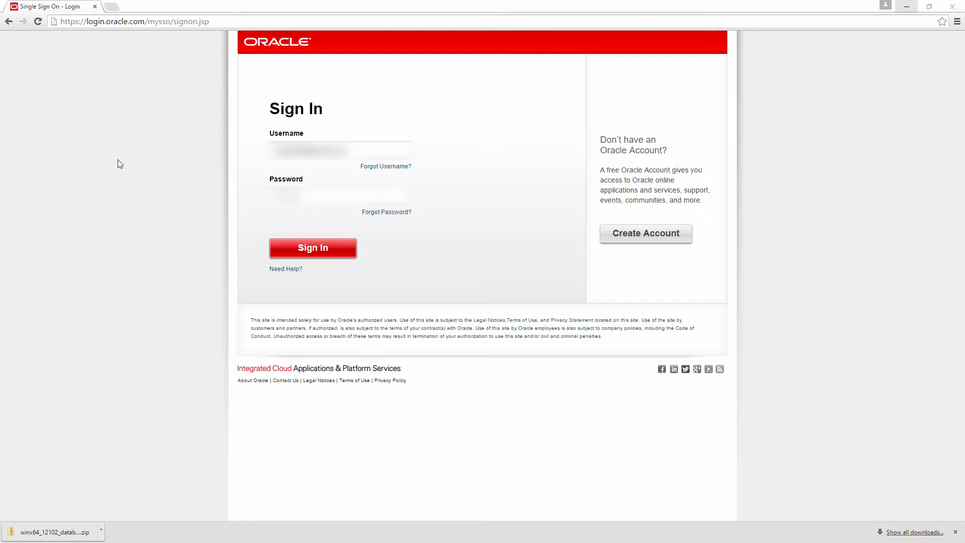
left_click(313, 248)
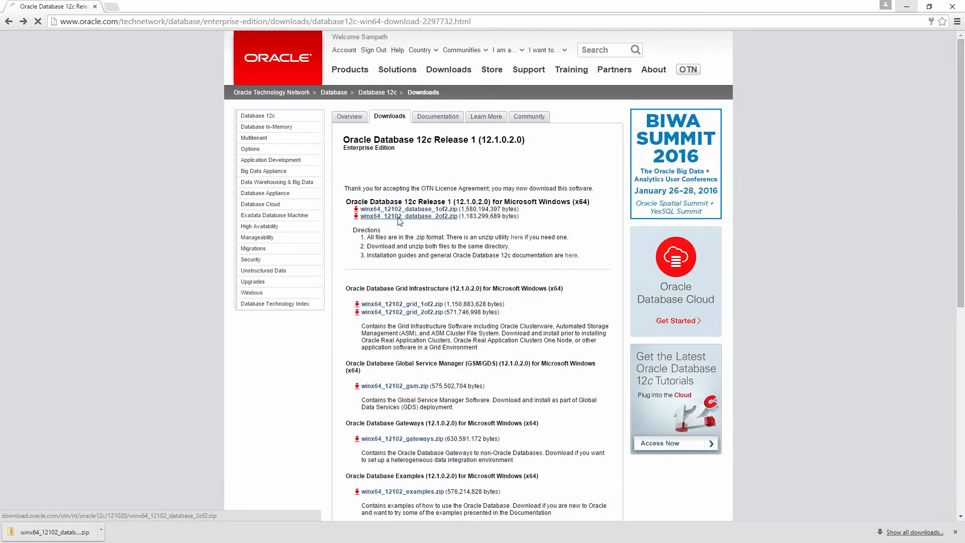
left_click(403, 216)
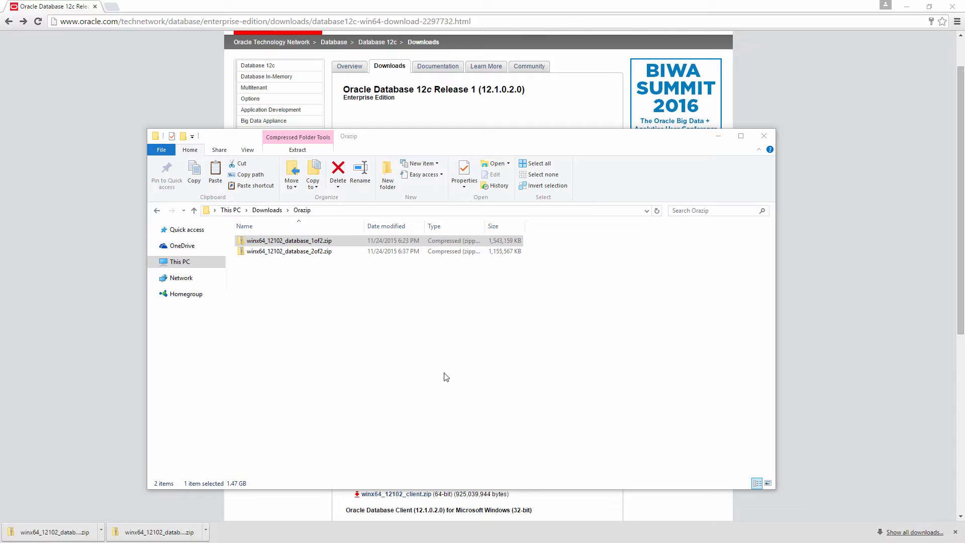
mouse_move(437, 340)
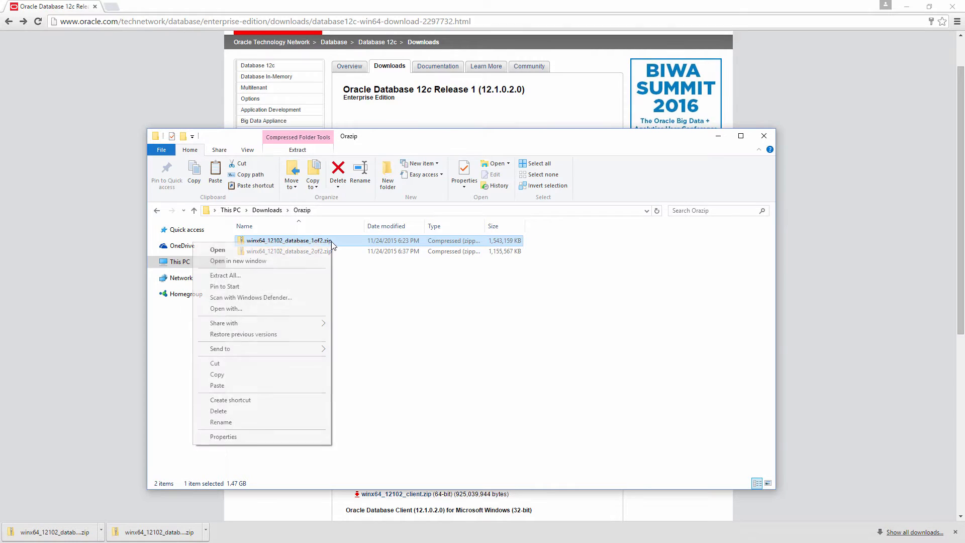
mouse_move(280, 278)
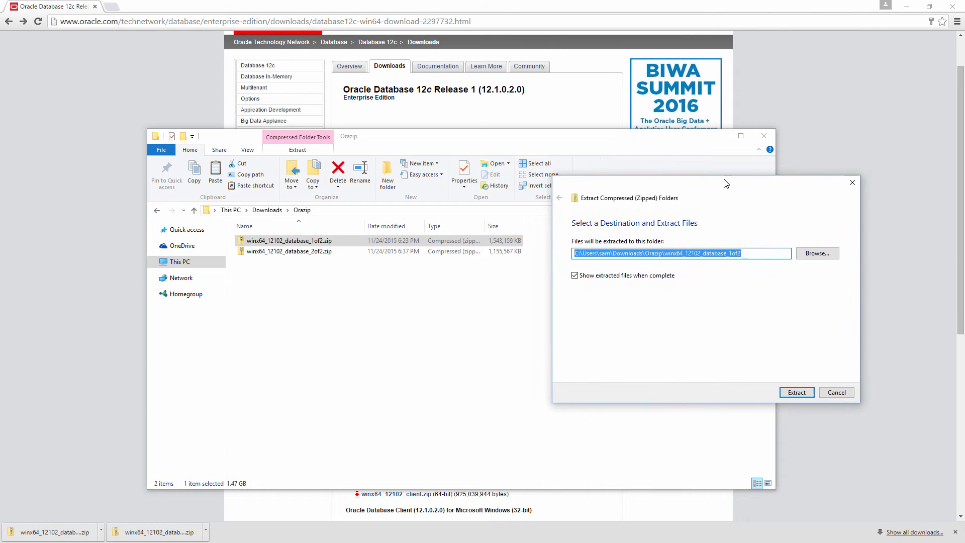
Extract winx64_12102_database_1of2.zip into Orazip\winx64_12102.
left_click(749, 253)
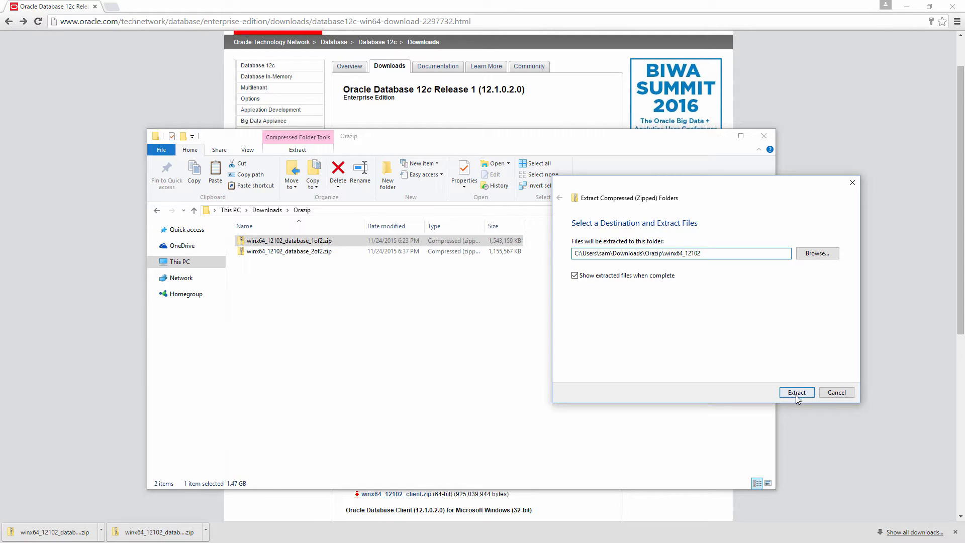
left_click(797, 392)
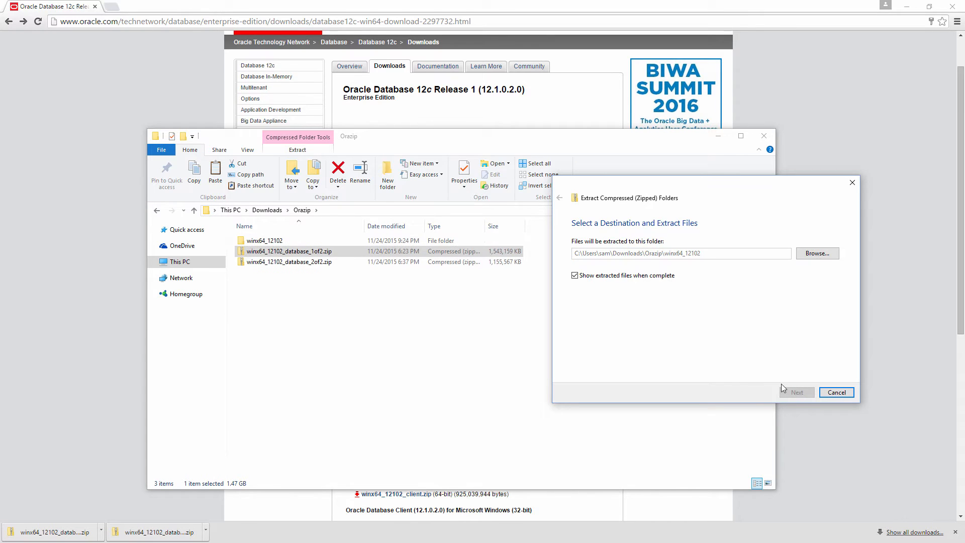
left_click(797, 392)
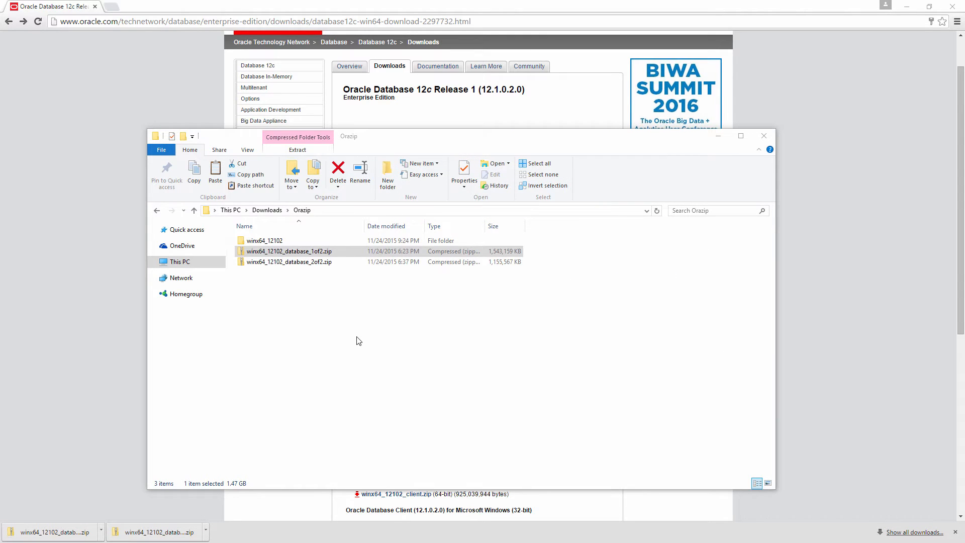
mouse_move(331, 309)
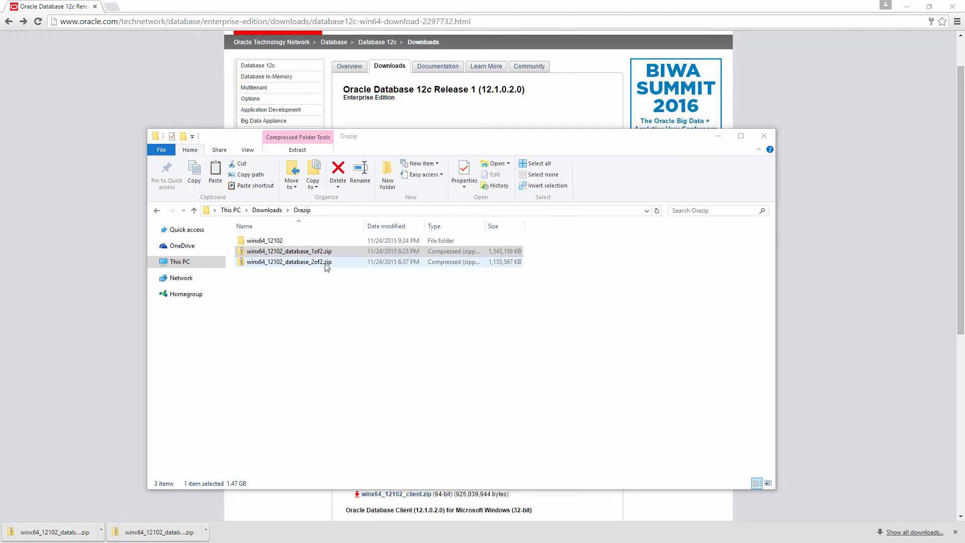
Extract winx64_12102_database_2of2.zip into the same Orazip\winx64_12102 folder.
right_click(287, 262)
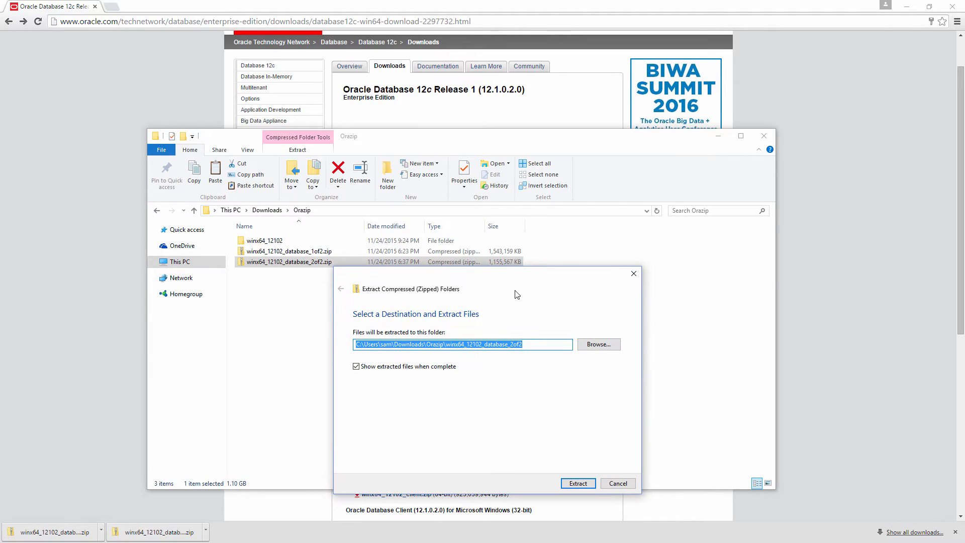
left_click(534, 344)
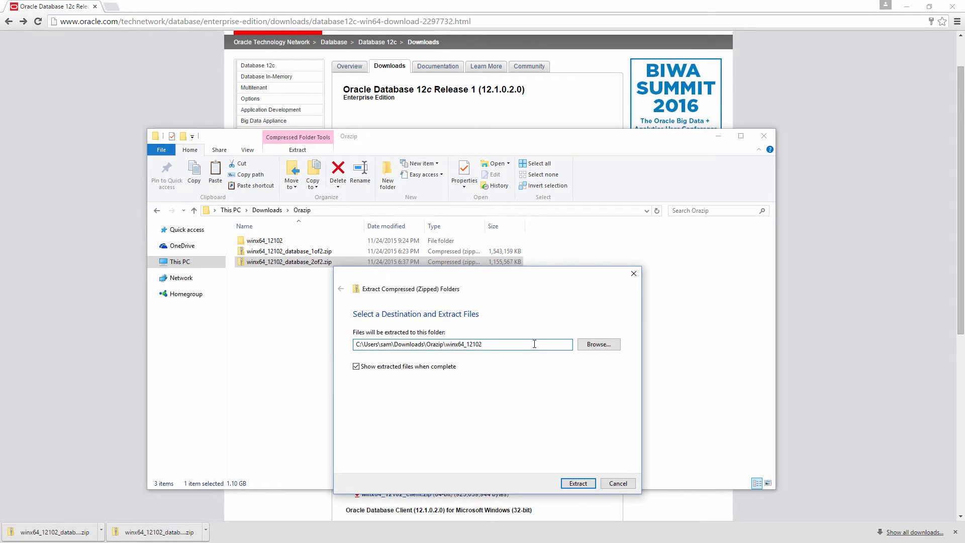
left_click(578, 483)
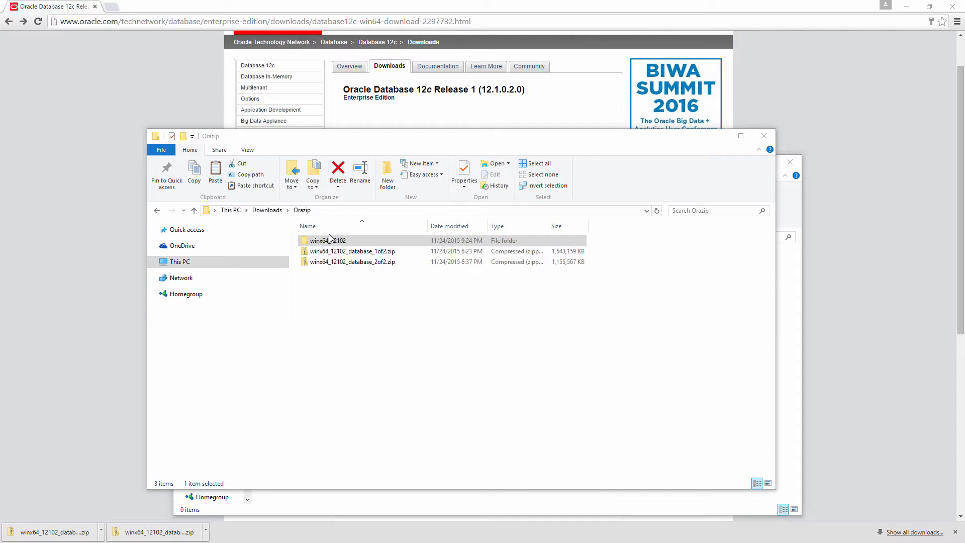
Open winx64_12102\database and launch setup.exe to start Oracle Universal Installer.
left_click(352, 251)
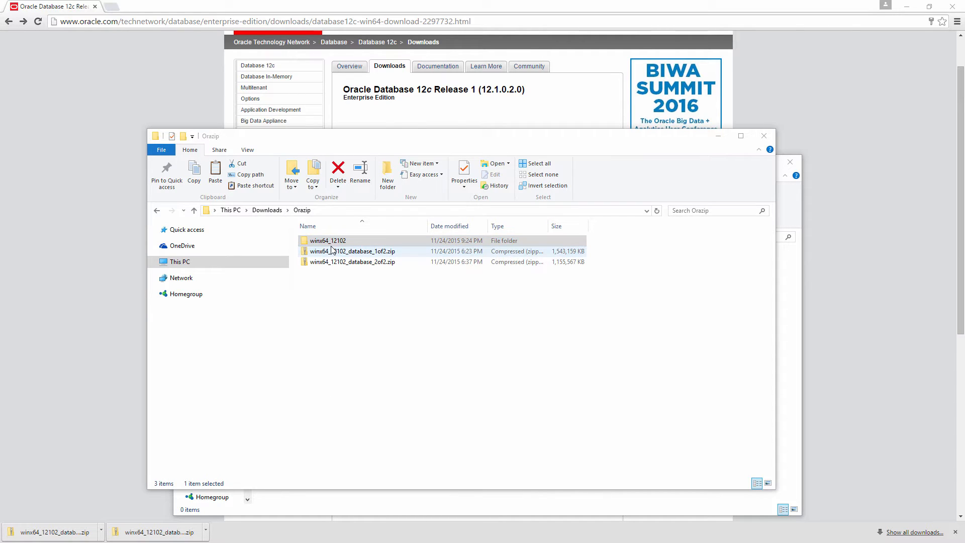
left_click(327, 240)
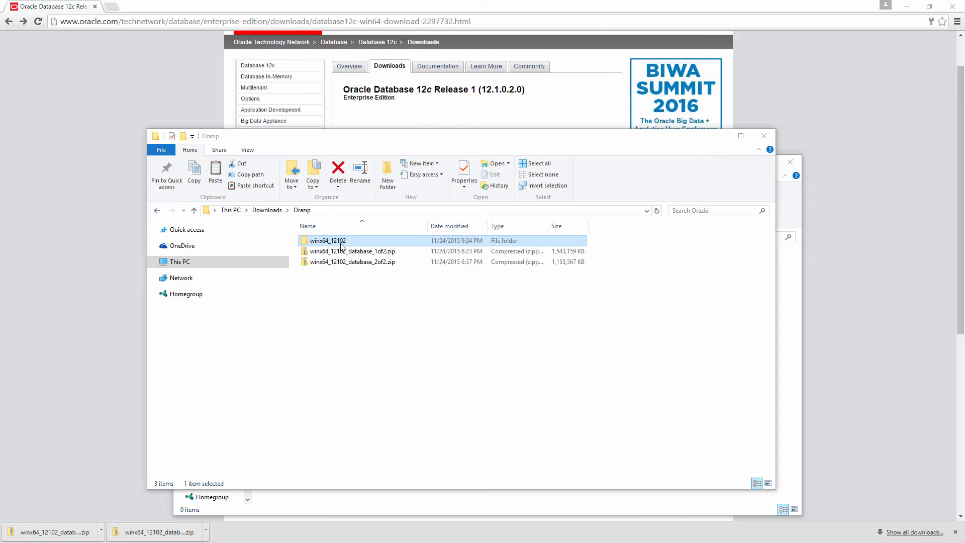
double_click(327, 241)
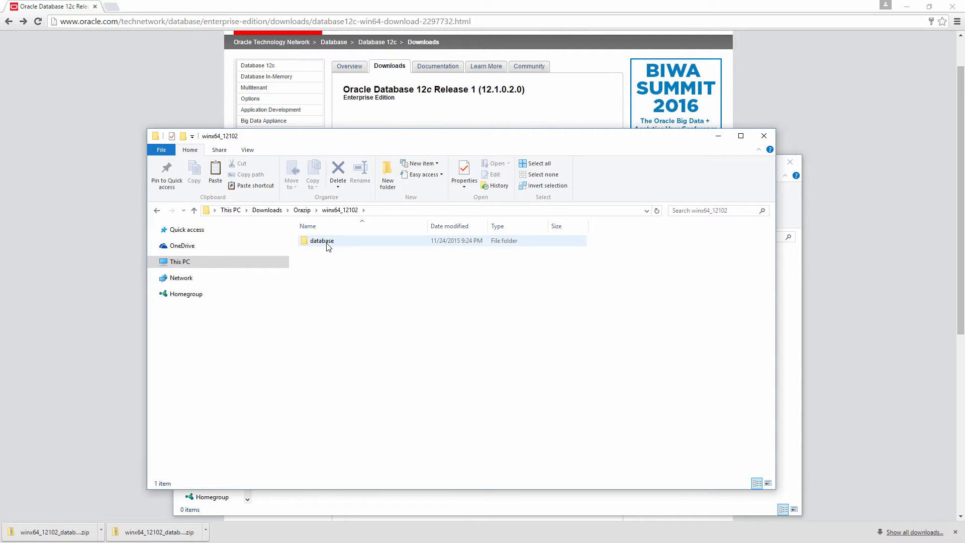
double_click(321, 241)
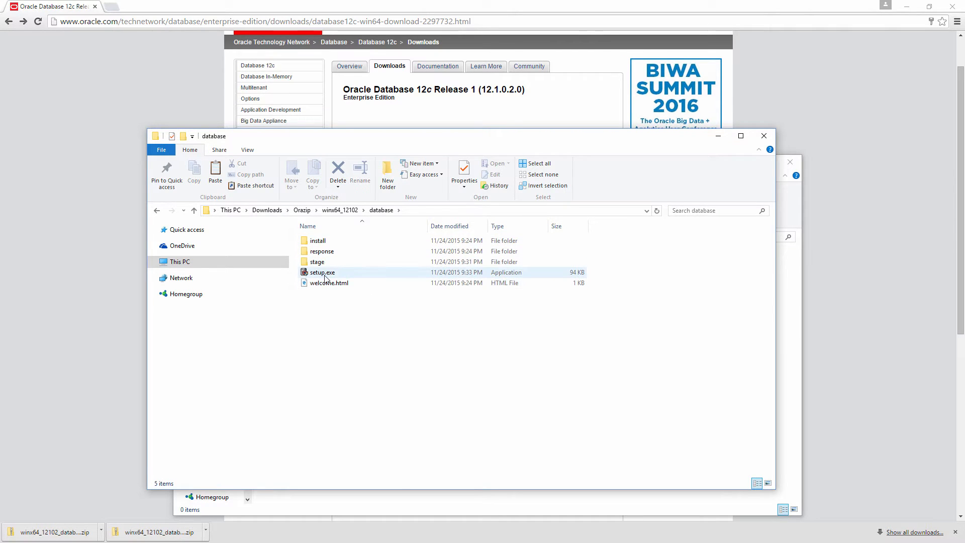
left_click(328, 283)
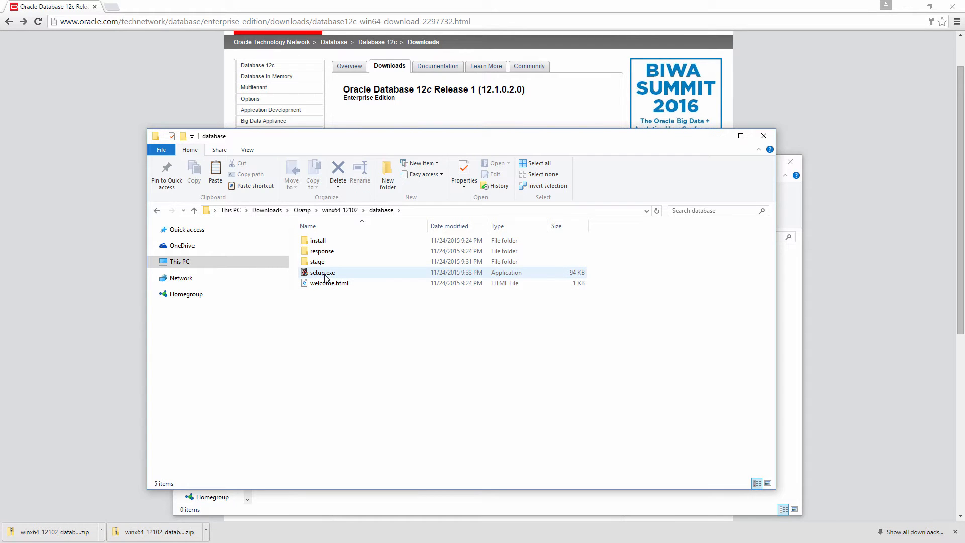
mouse_move(322, 272)
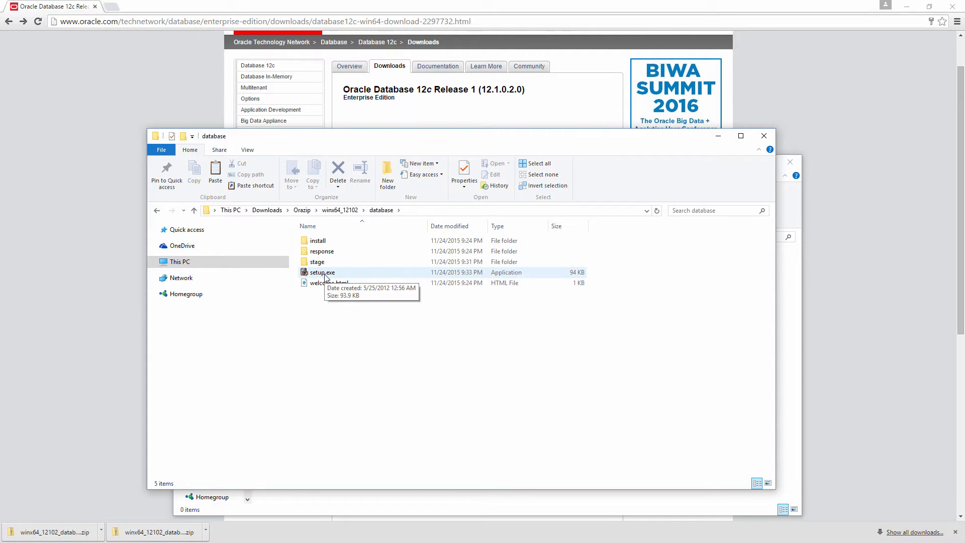
double_click(321, 272)
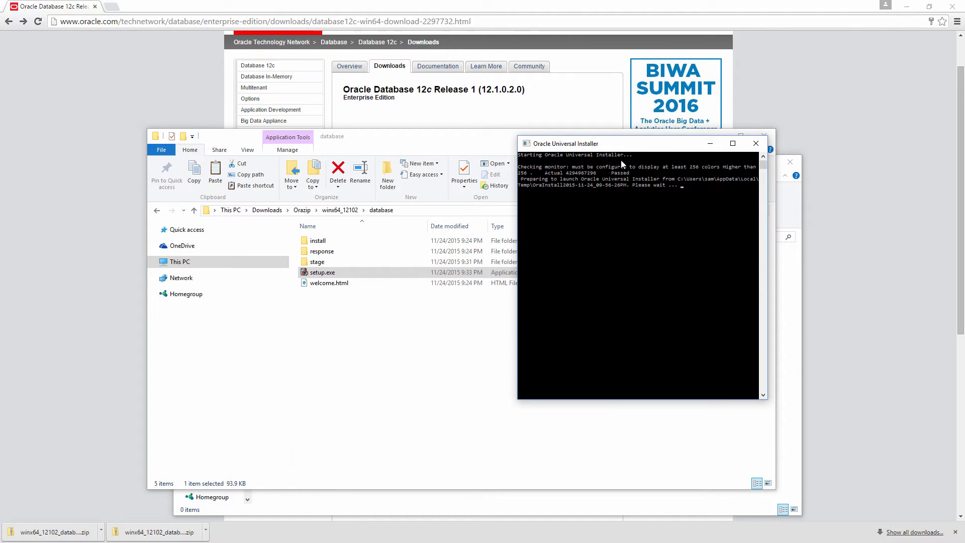
mouse_move(640, 238)
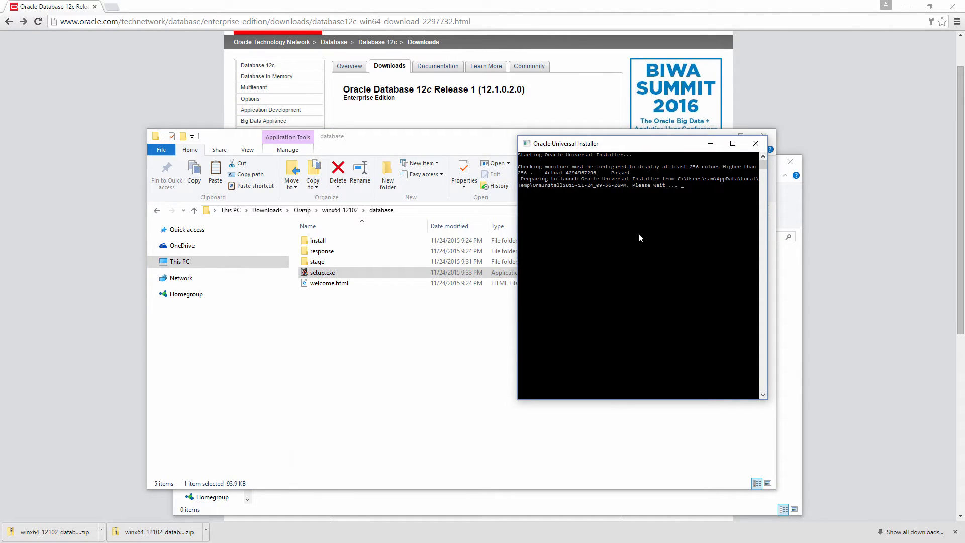
mouse_move(731, 228)
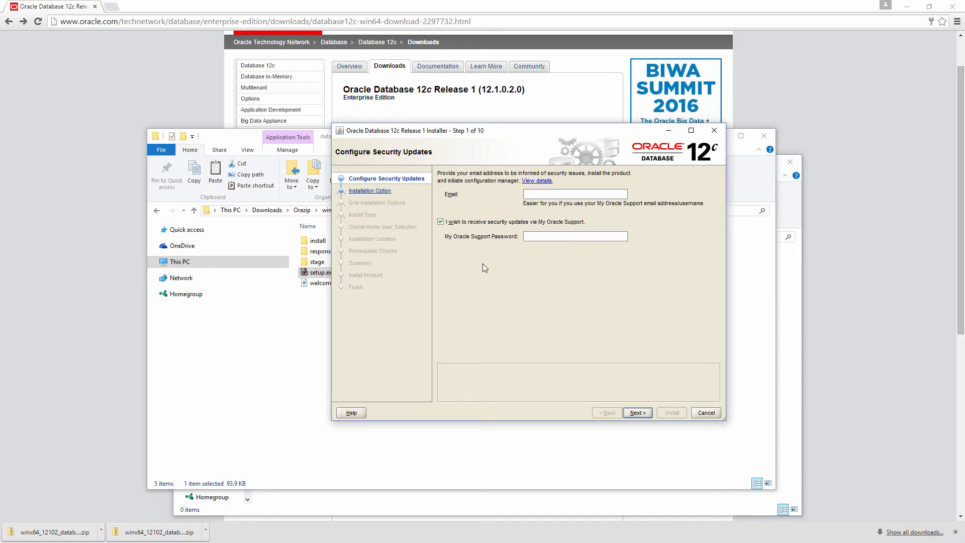
mouse_move(486, 265)
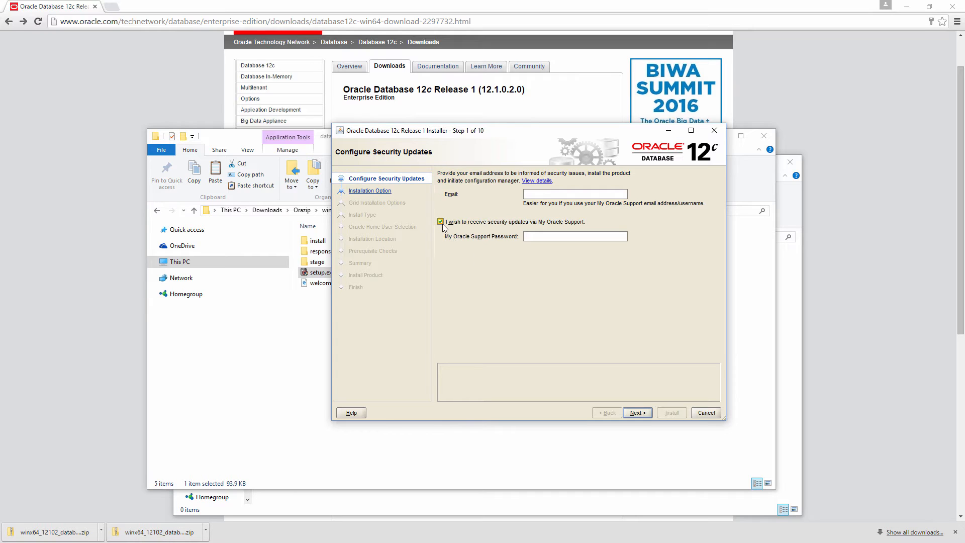
Decline My Oracle Support security updates and confirm proceeding without an email address.
left_click(440, 222)
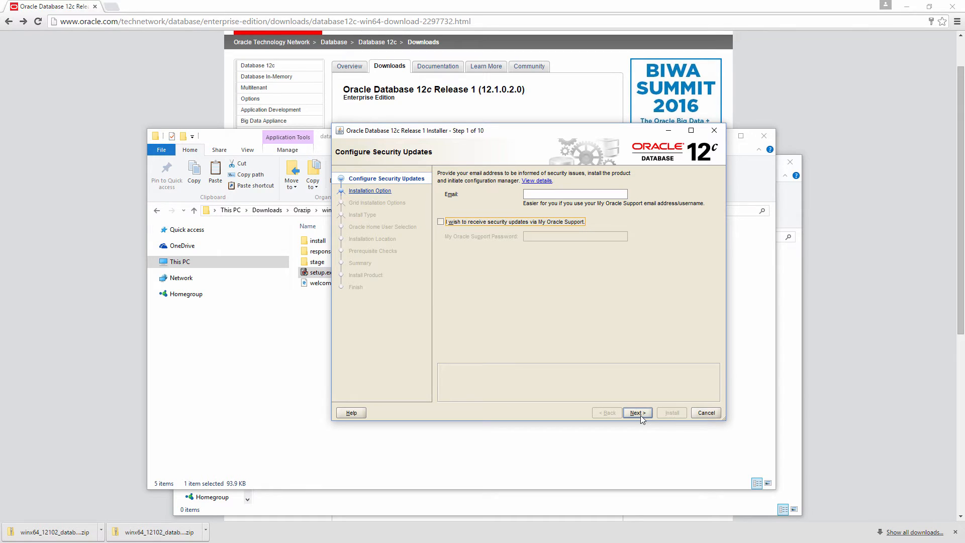
left_click(637, 413)
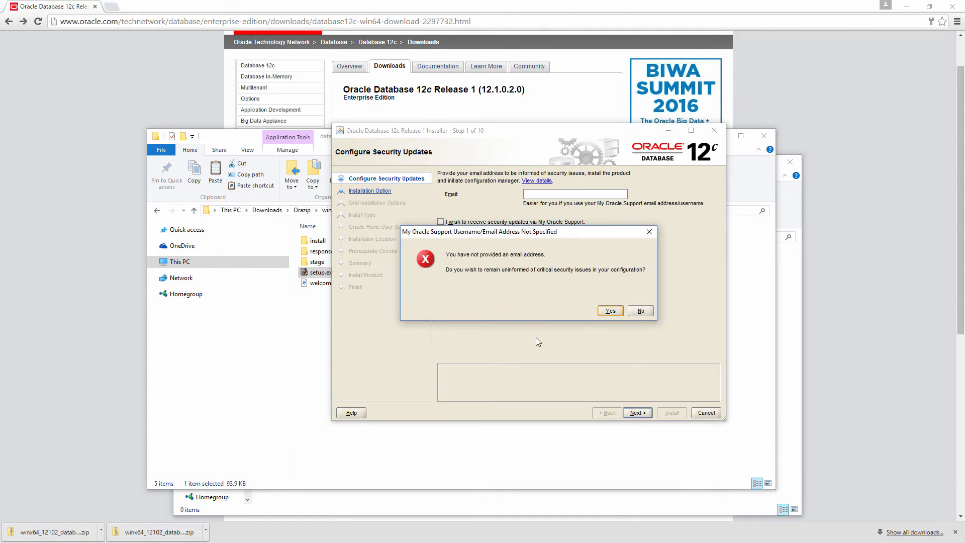
mouse_move(524, 295)
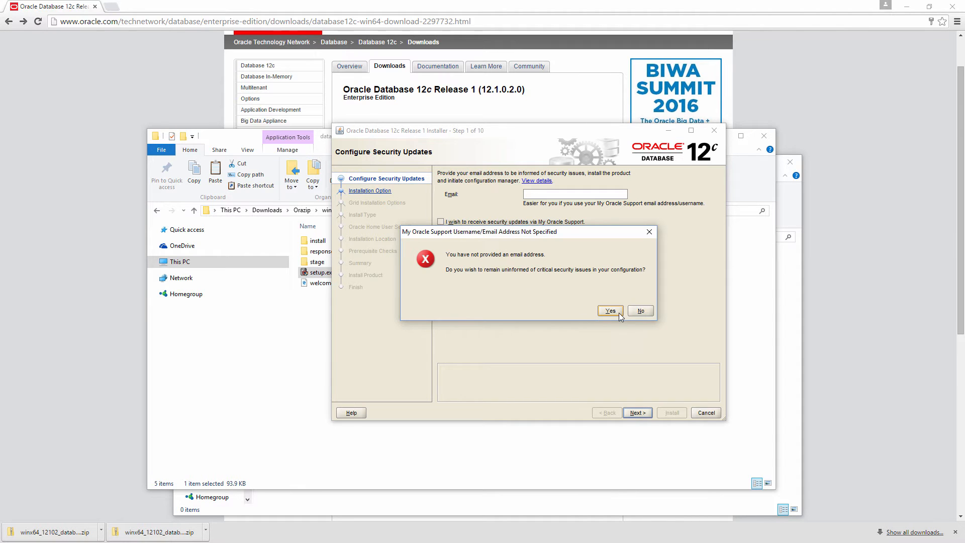
left_click(610, 311)
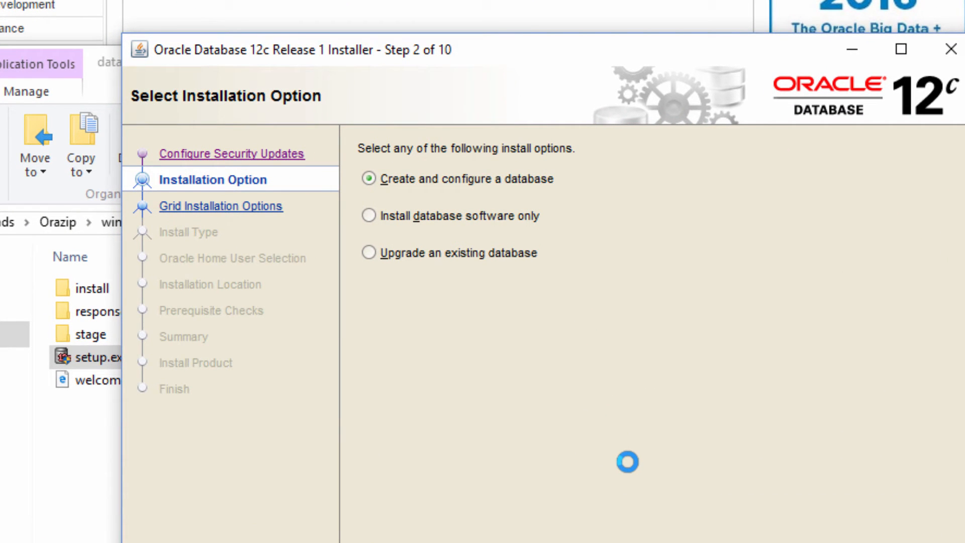
mouse_move(355, 120)
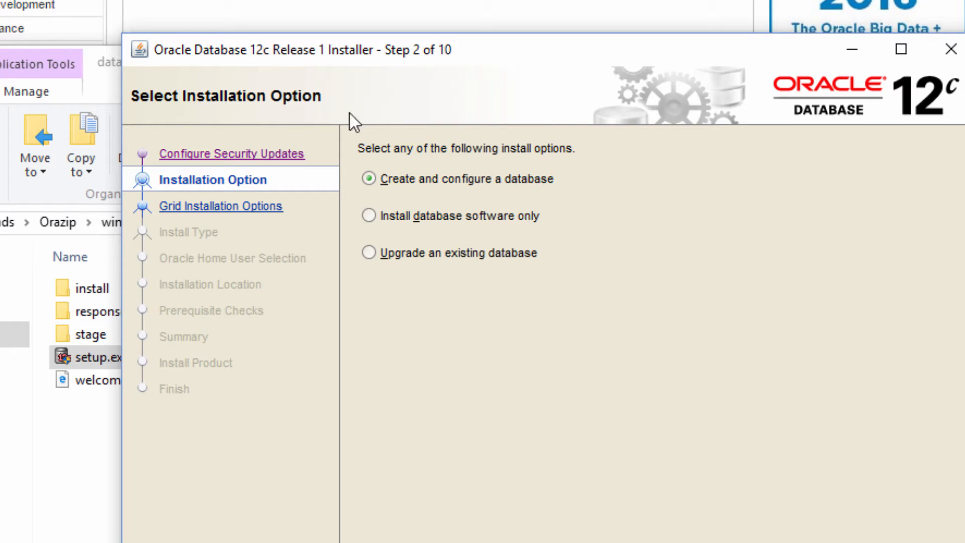
mouse_move(400, 253)
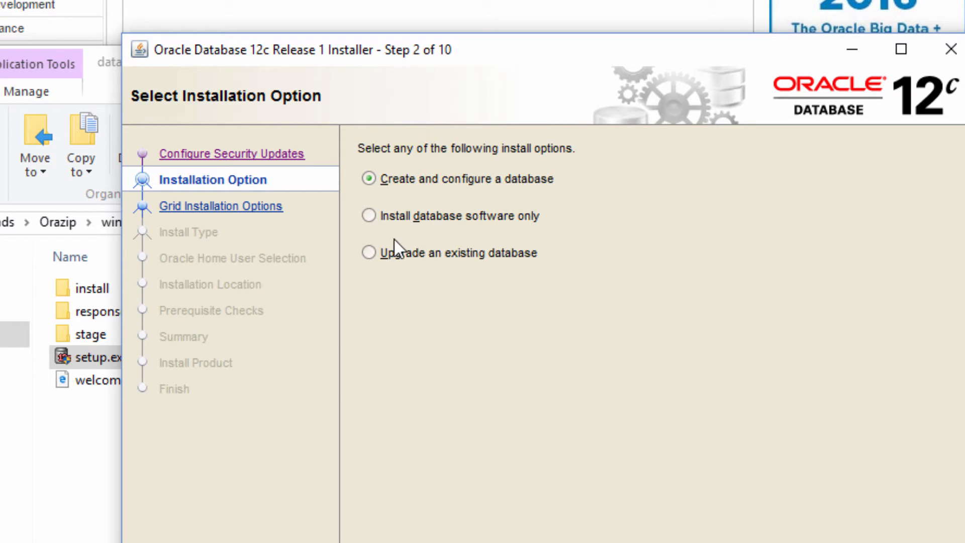
mouse_move(480, 242)
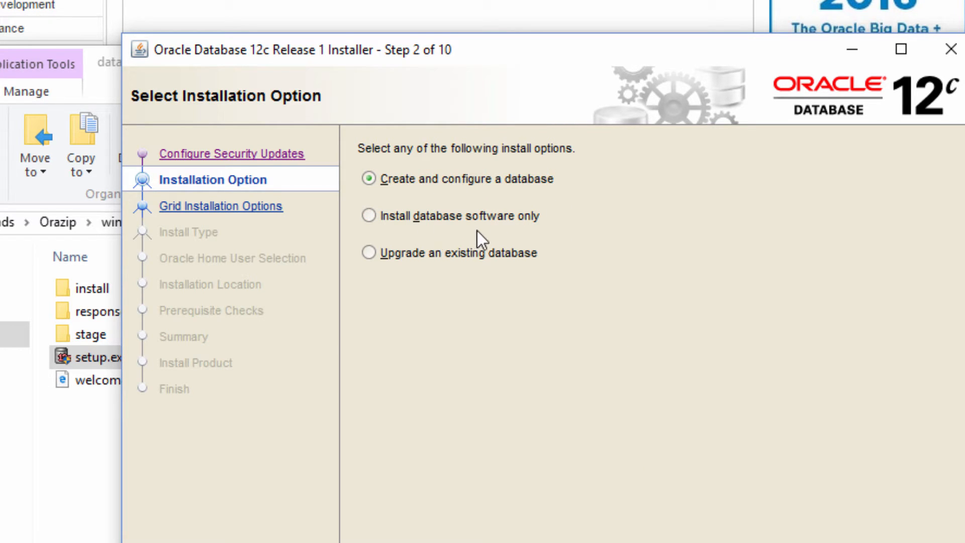
mouse_move(426, 281)
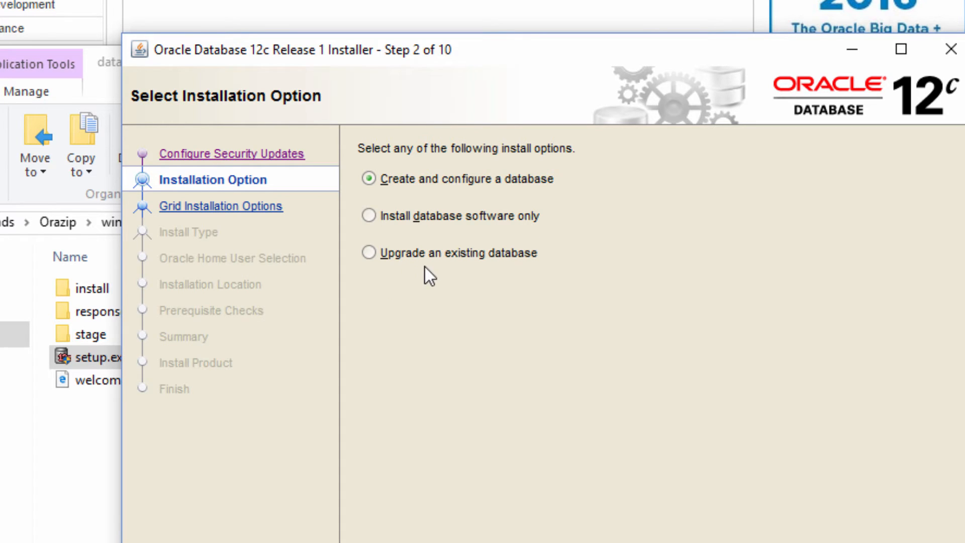
mouse_move(545, 278)
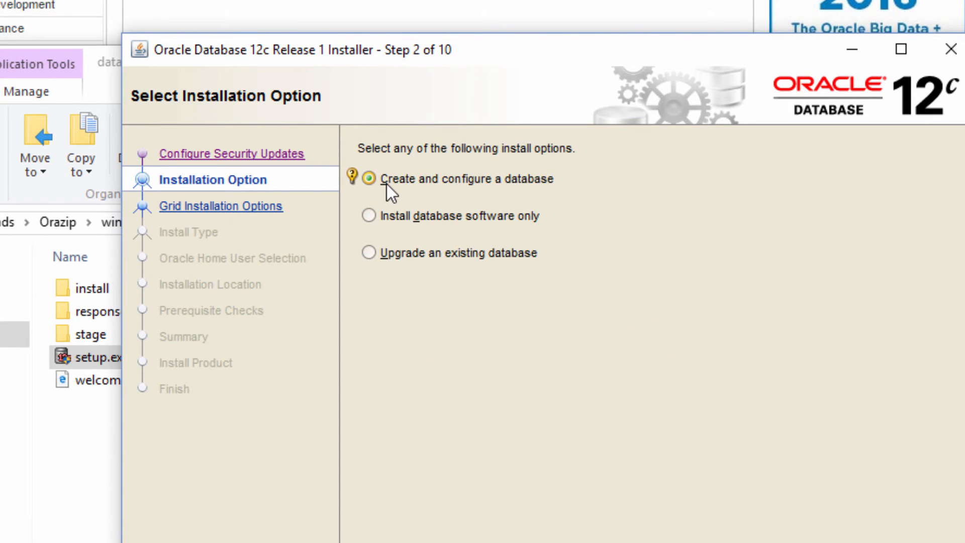
mouse_move(510, 202)
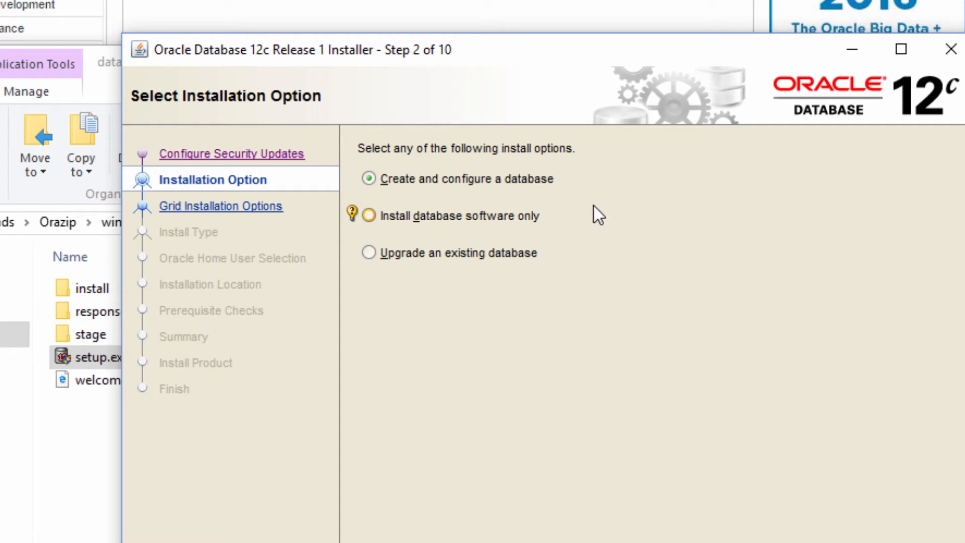
mouse_move(601, 252)
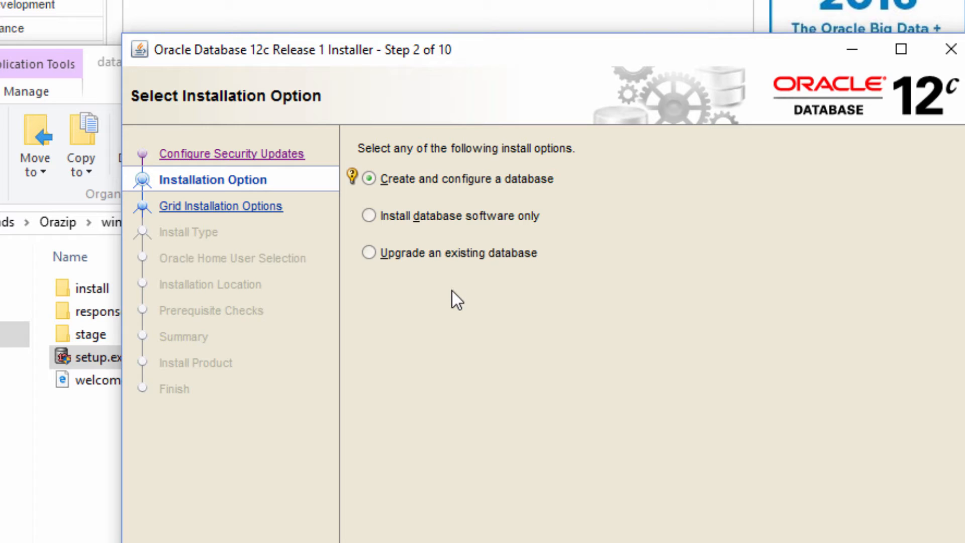
mouse_move(545, 303)
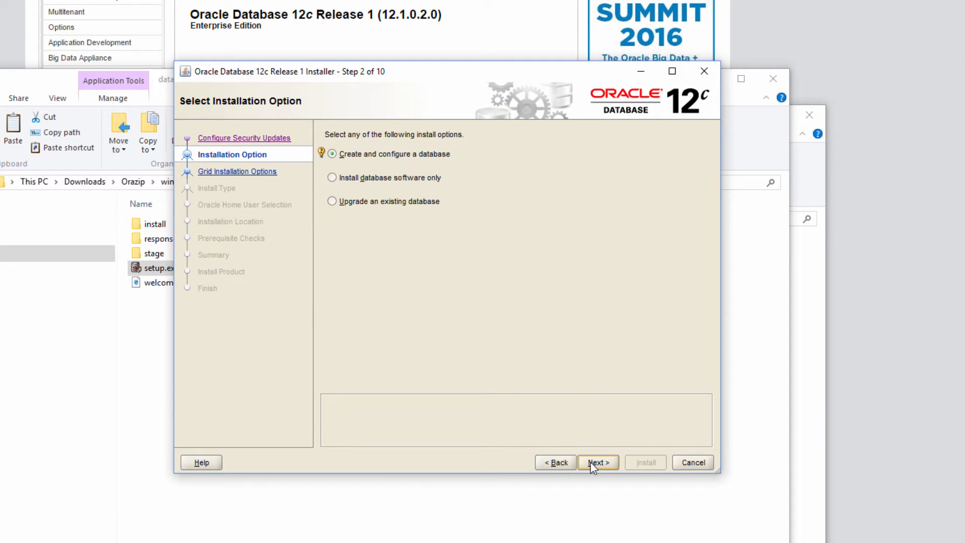
Keep 'Create and configure a database' with Desktop class and advance to Oracle Home User.
left_click(598, 463)
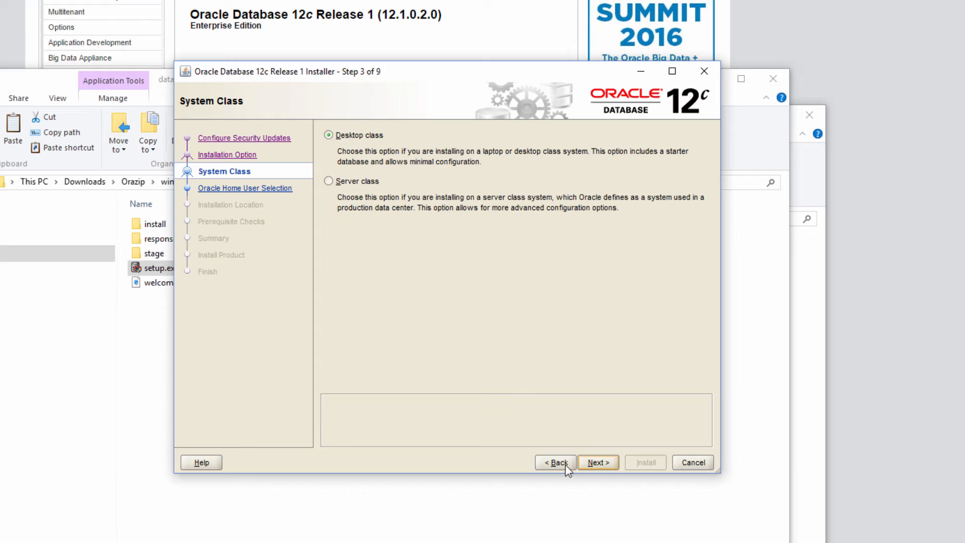
left_click(556, 462)
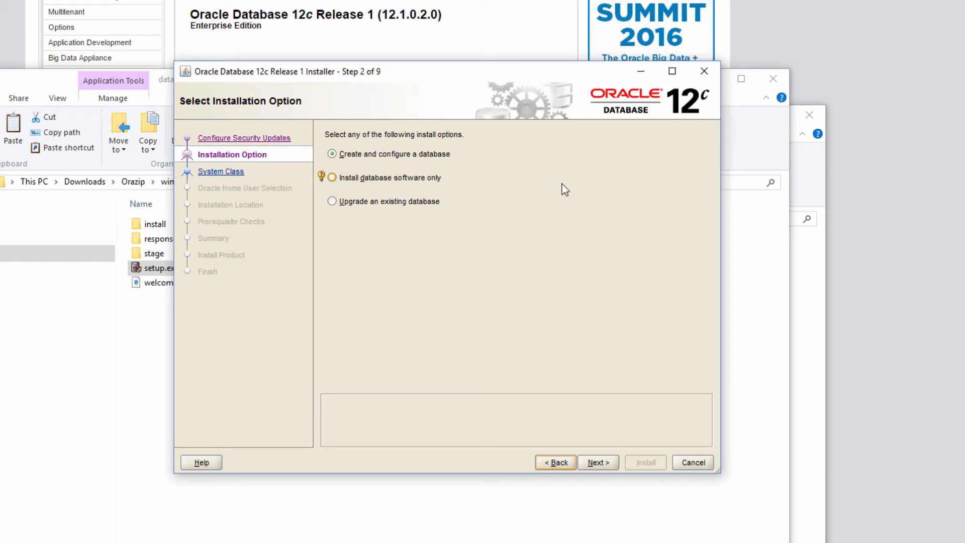
mouse_move(574, 192)
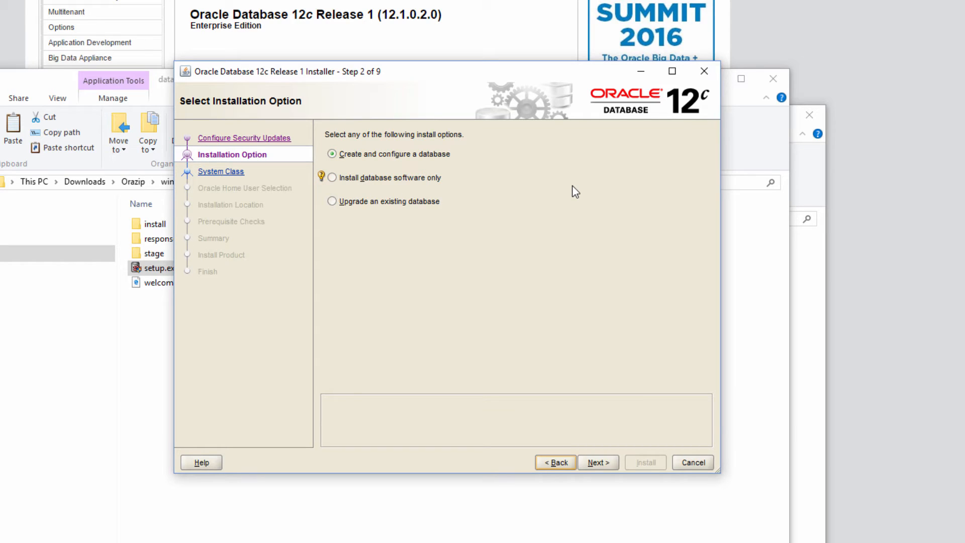
mouse_move(609, 464)
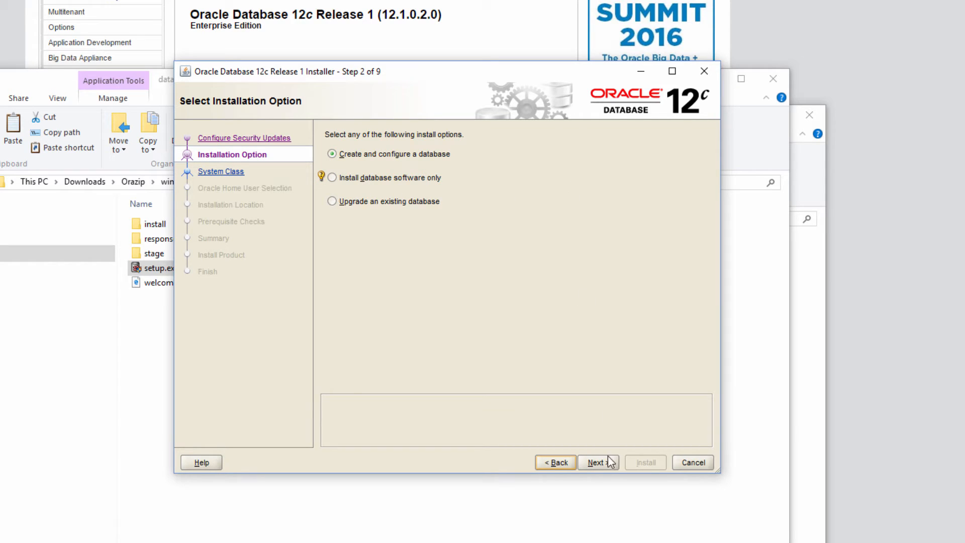
left_click(598, 462)
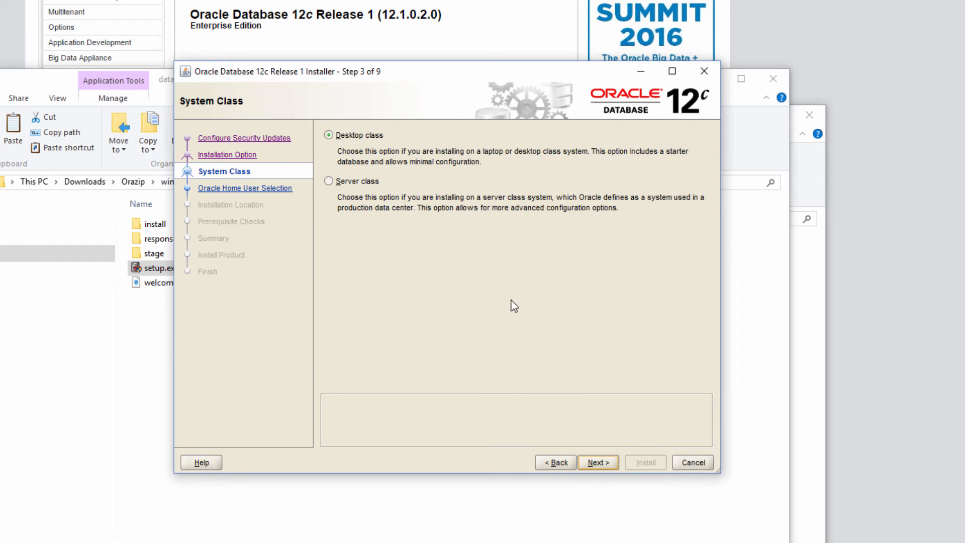
mouse_move(403, 295)
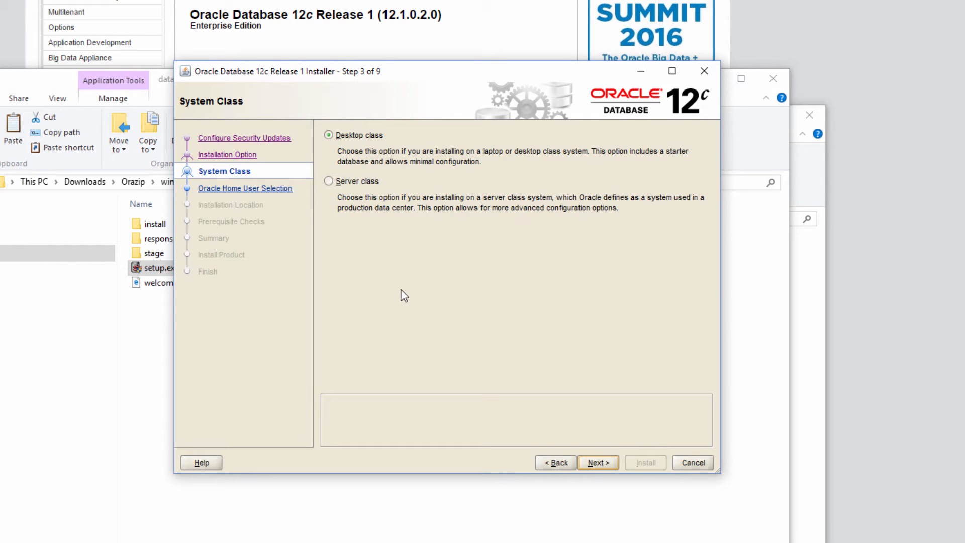
mouse_move(356, 154)
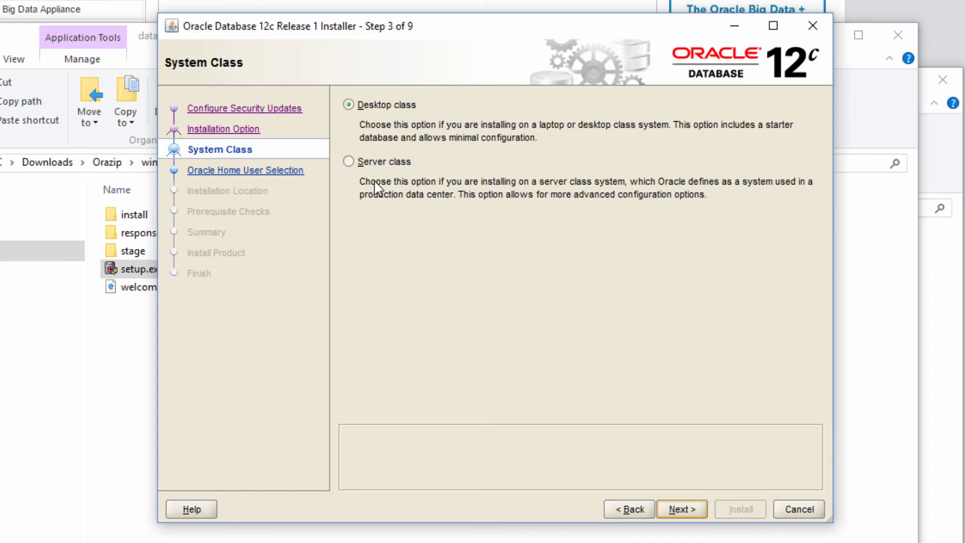
mouse_move(452, 179)
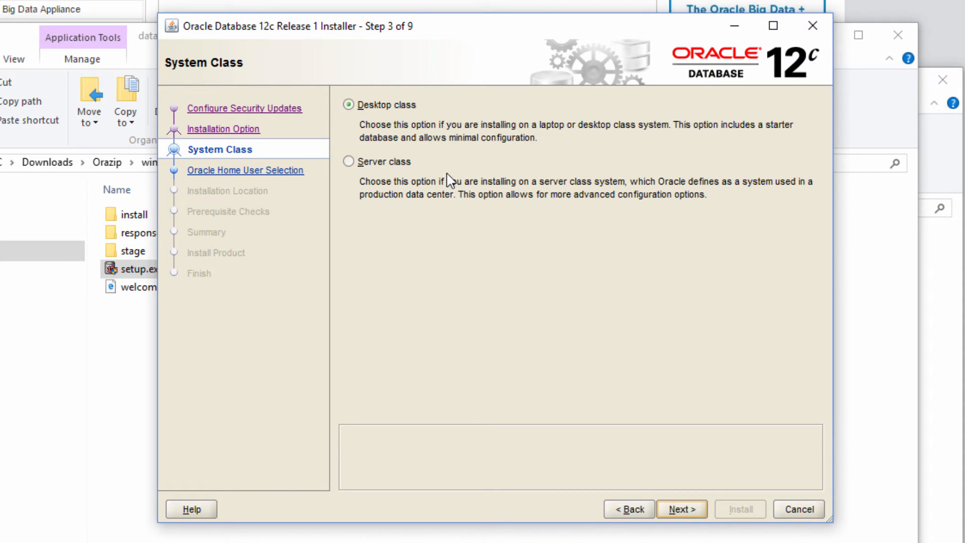
mouse_move(452, 336)
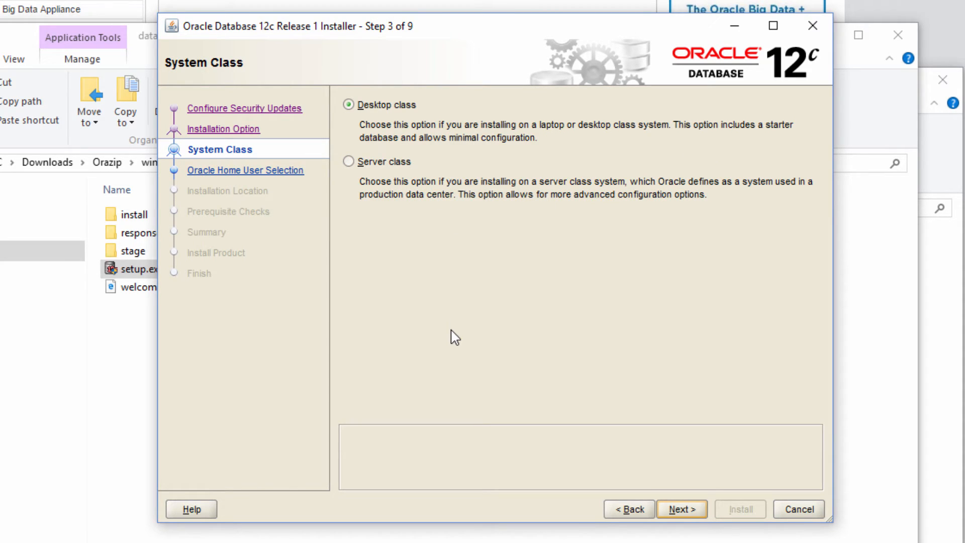
mouse_move(424, 251)
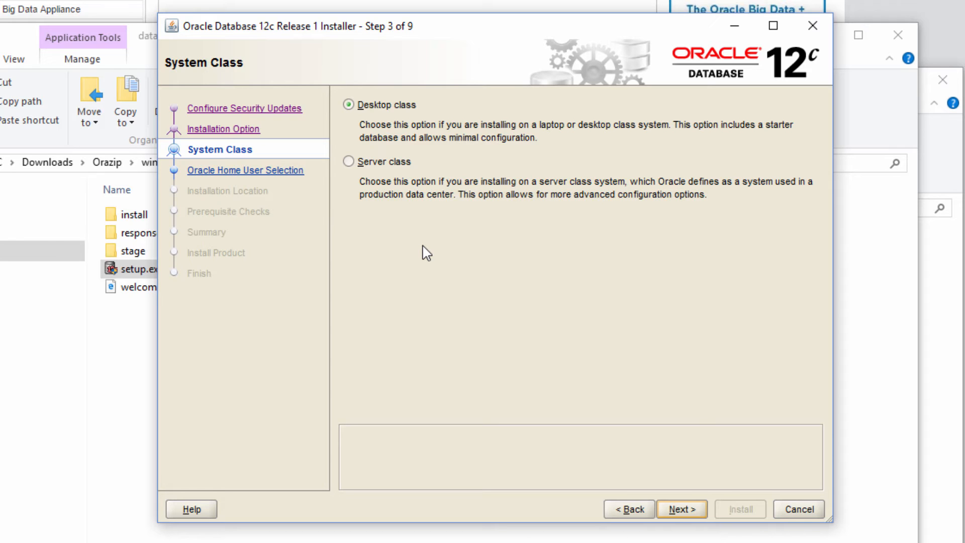
mouse_move(379, 120)
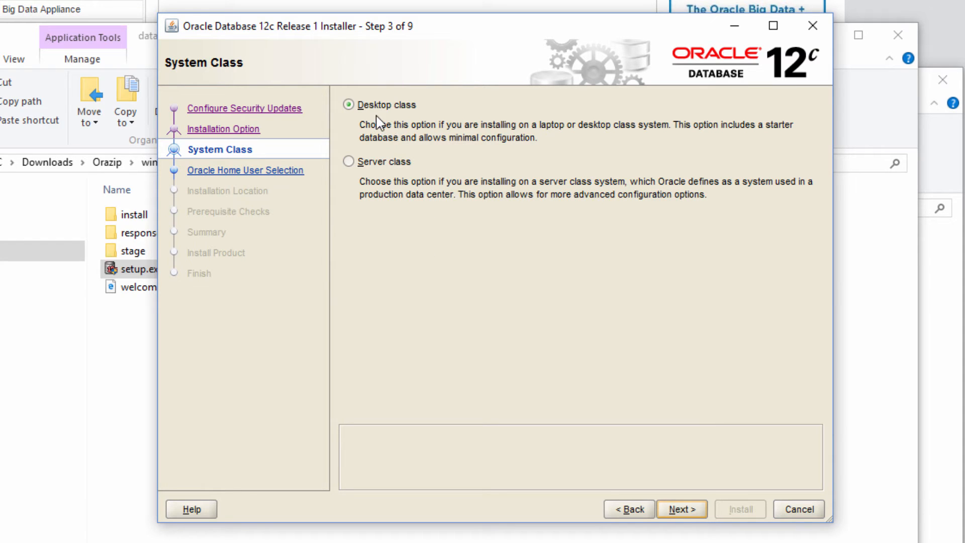
mouse_move(686, 510)
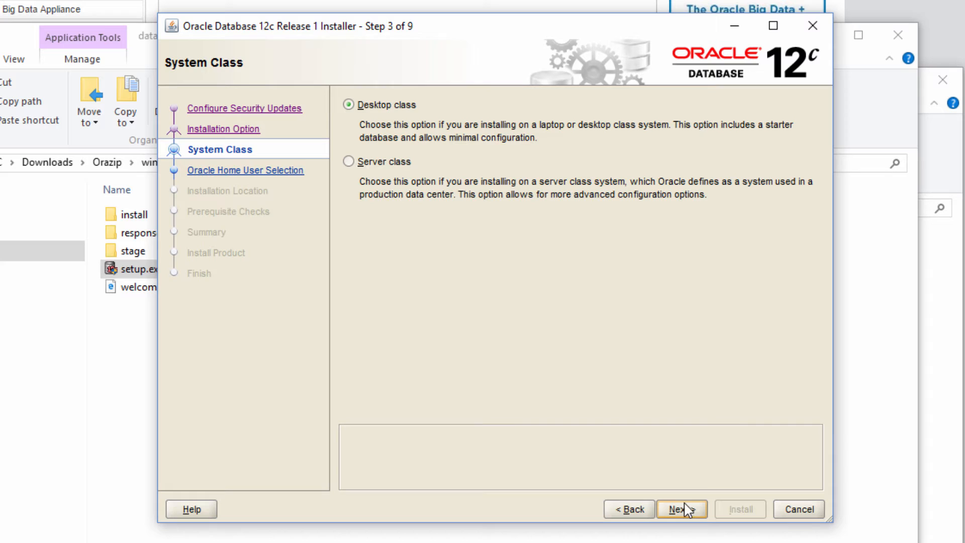
left_click(681, 509)
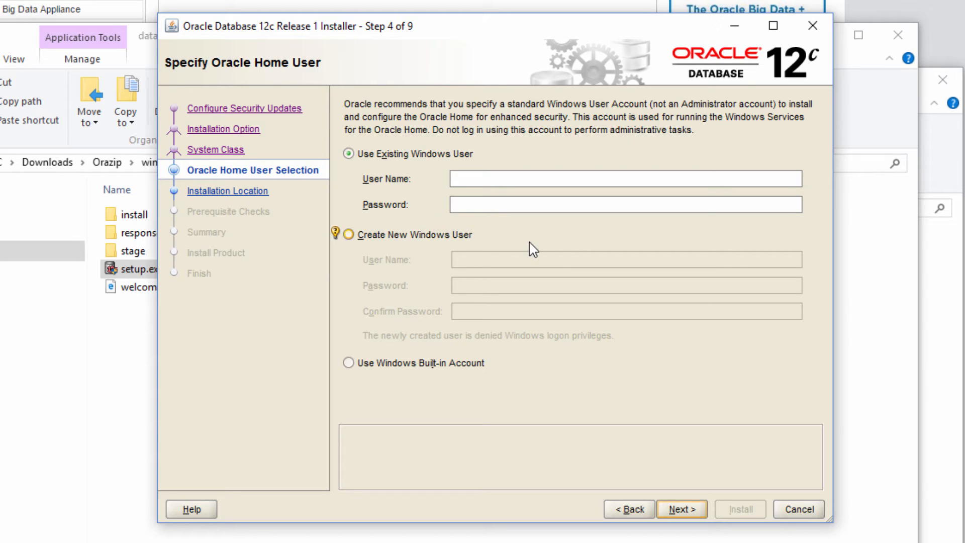
mouse_move(523, 249)
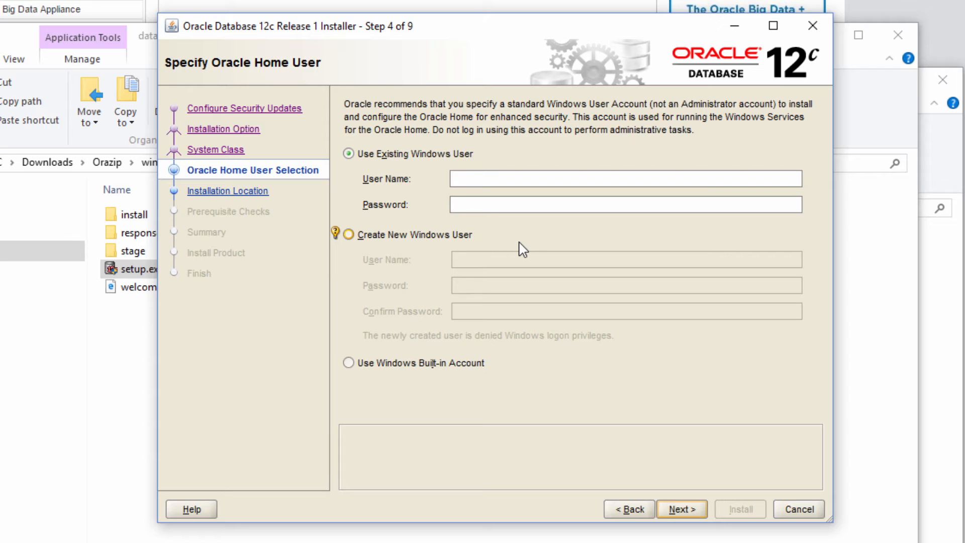
mouse_move(414, 178)
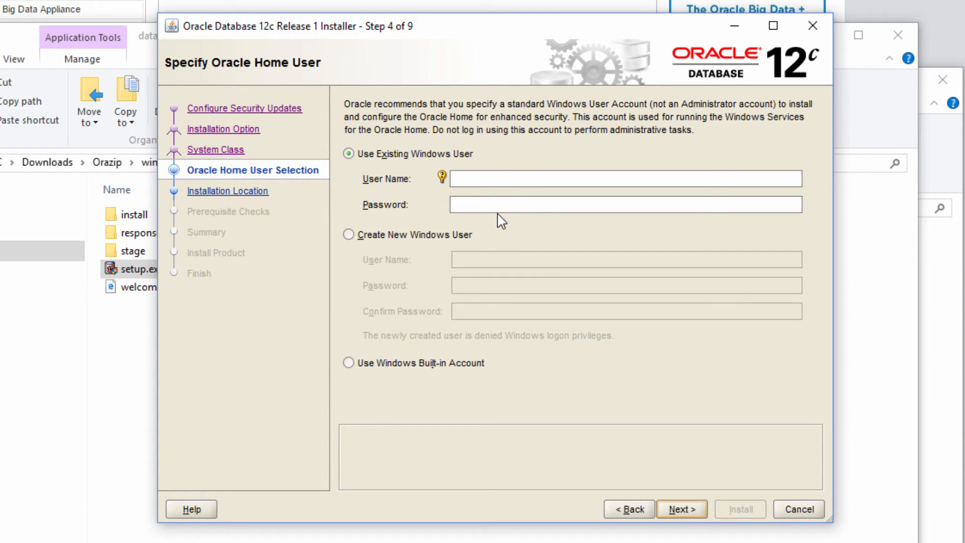
mouse_move(420, 191)
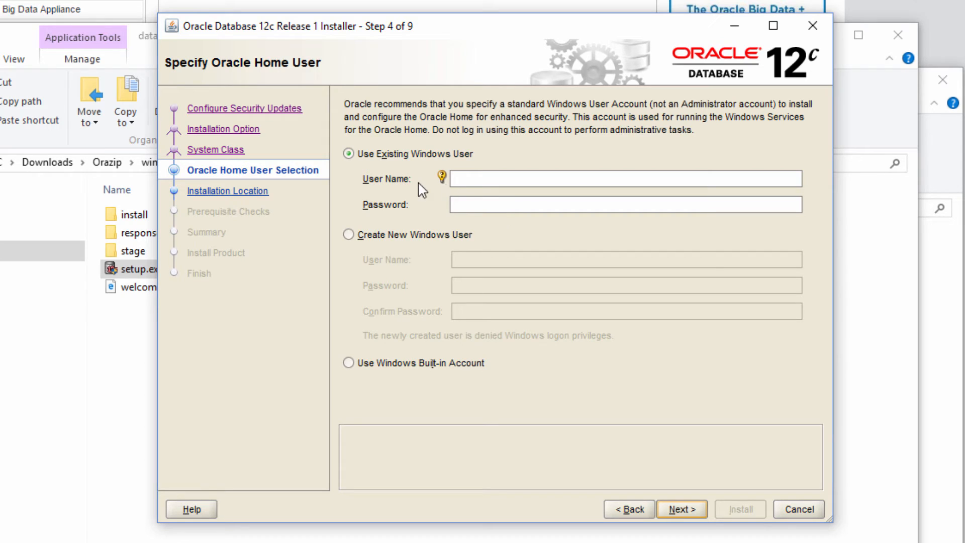
mouse_move(462, 289)
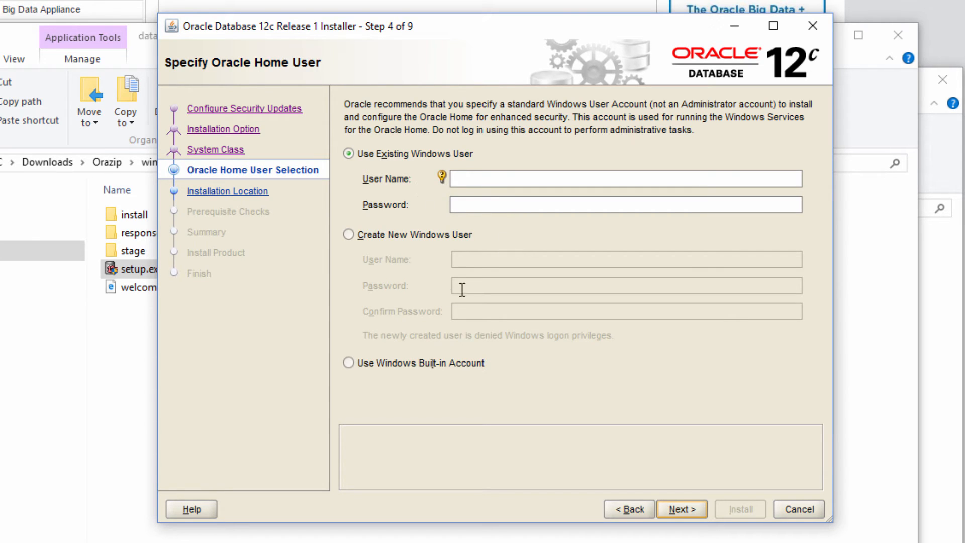
mouse_move(490, 280)
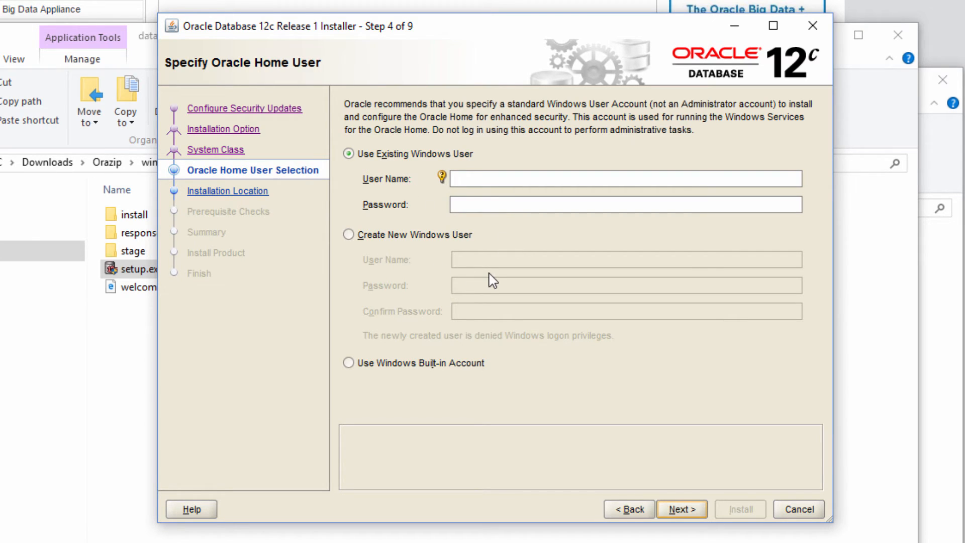
mouse_move(348, 417)
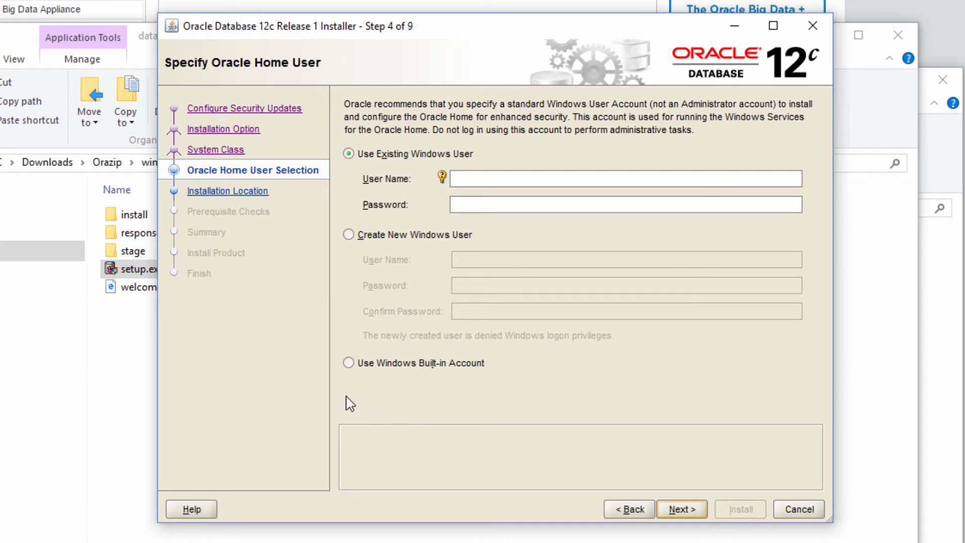
Select 'Use Windows Built-in Account' as the Oracle Home user.
left_click(348, 363)
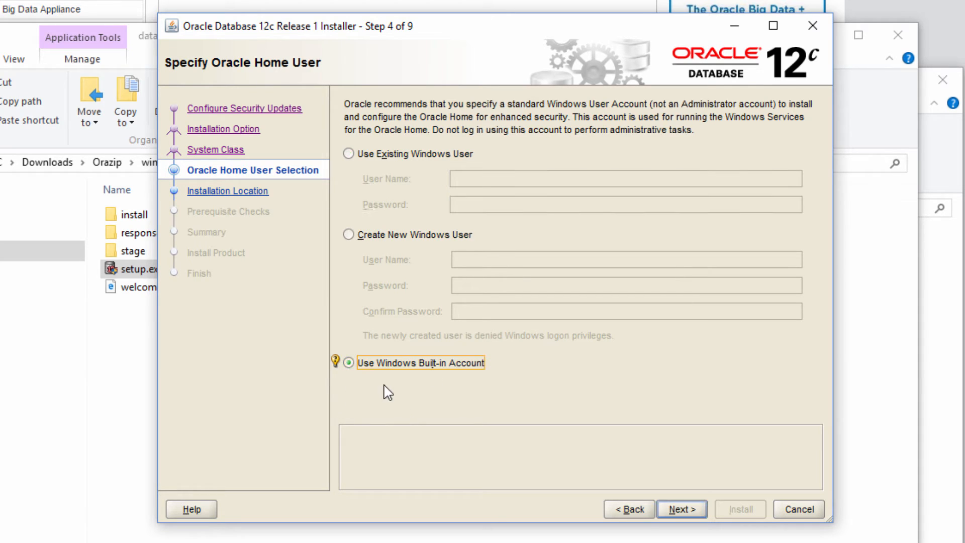
mouse_move(454, 408)
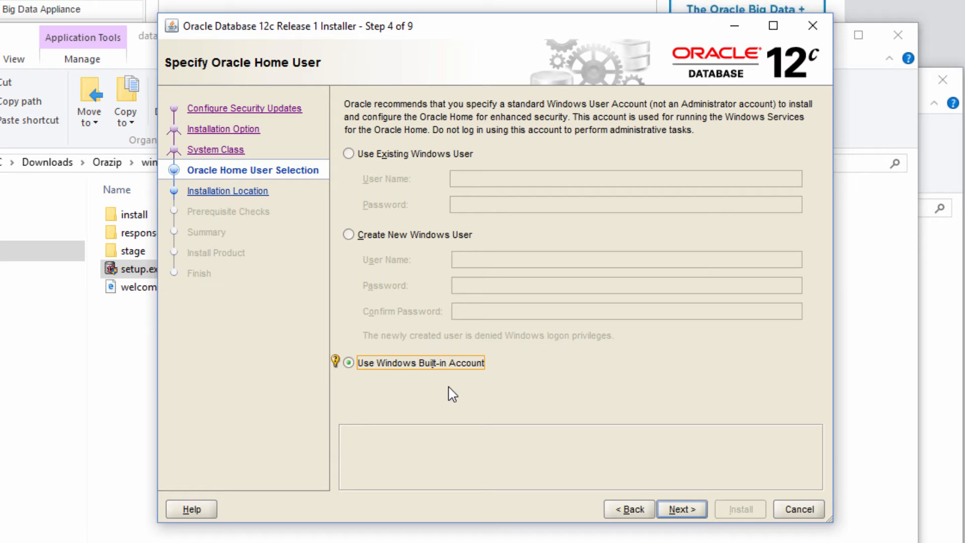
mouse_move(686, 523)
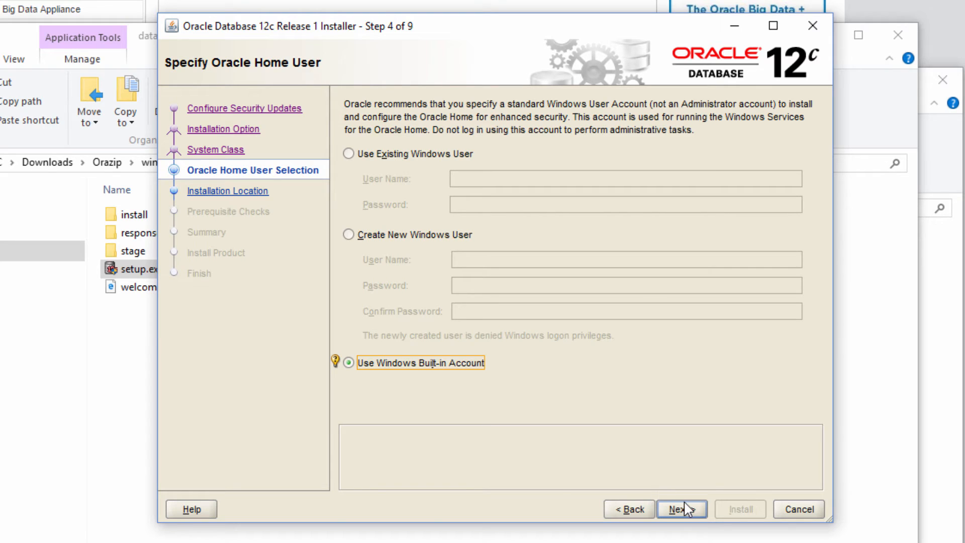
Continue and accept the INS-35810 built-in account warning.
left_click(686, 510)
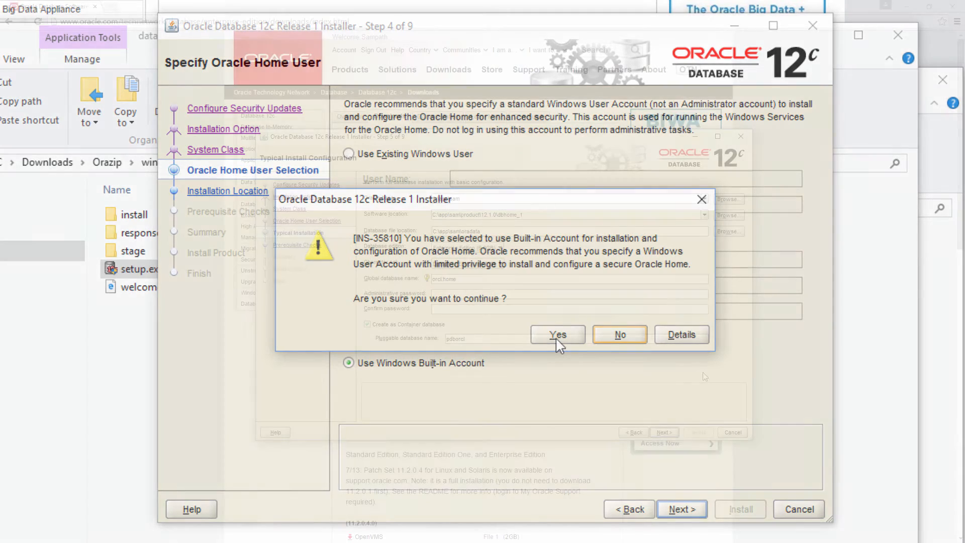
left_click(558, 334)
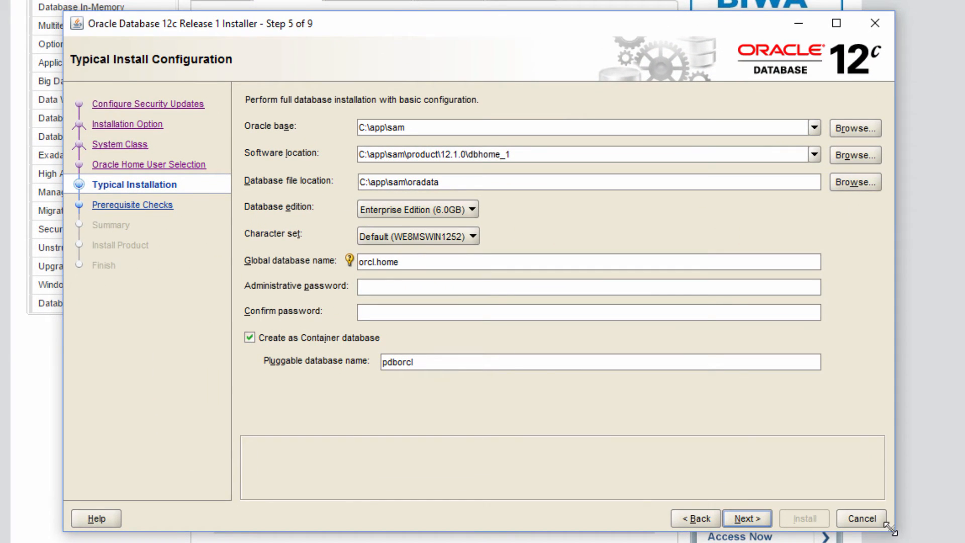
mouse_move(869, 356)
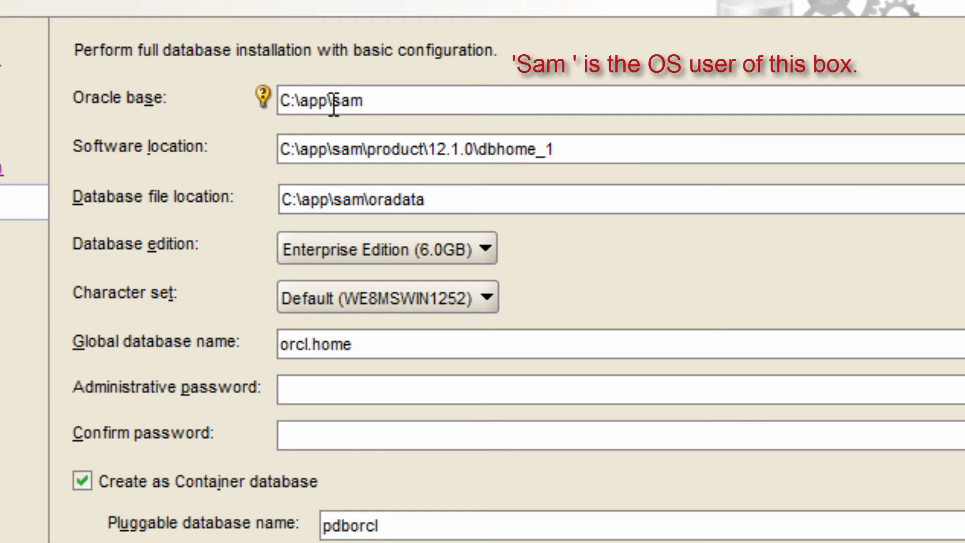
double_click(345, 99)
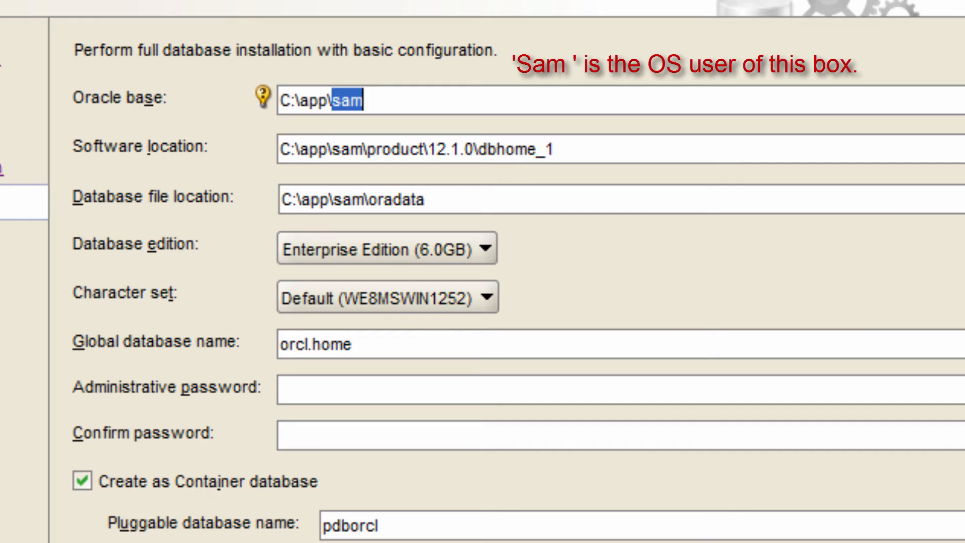
mouse_move(787, 312)
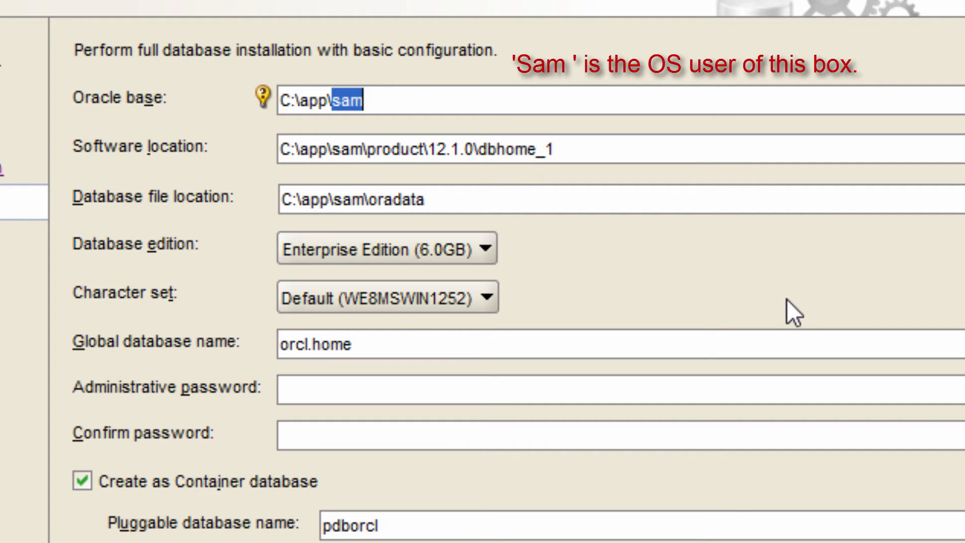
mouse_move(406, 130)
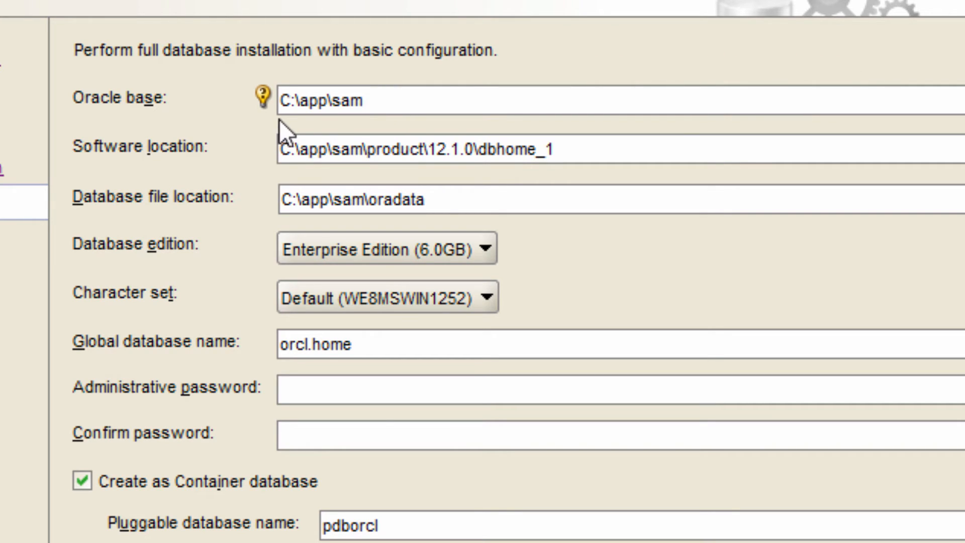
mouse_move(354, 141)
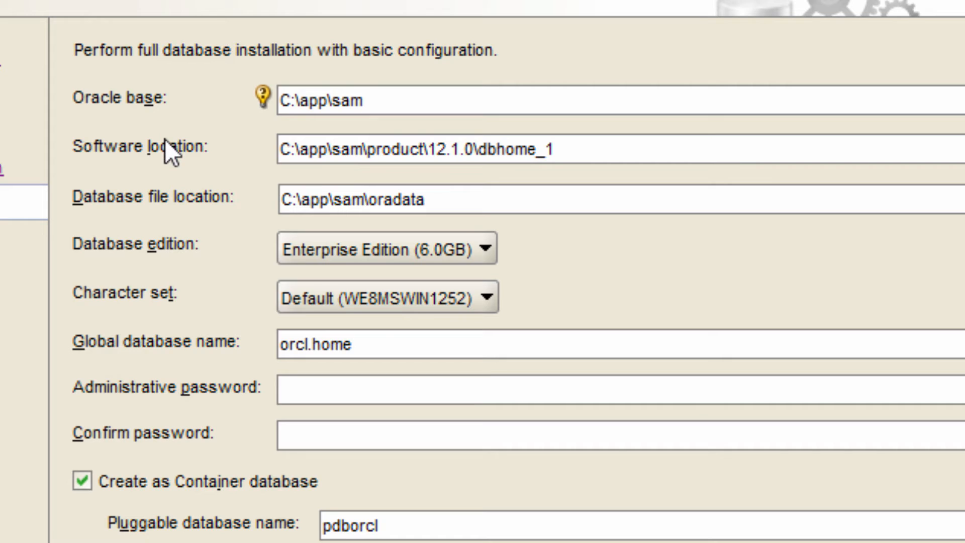
mouse_move(224, 183)
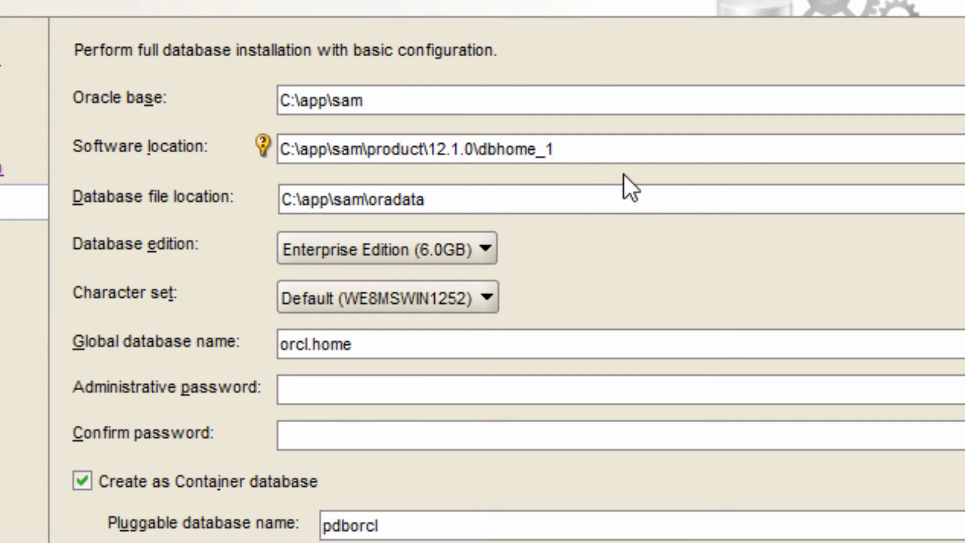
mouse_move(573, 186)
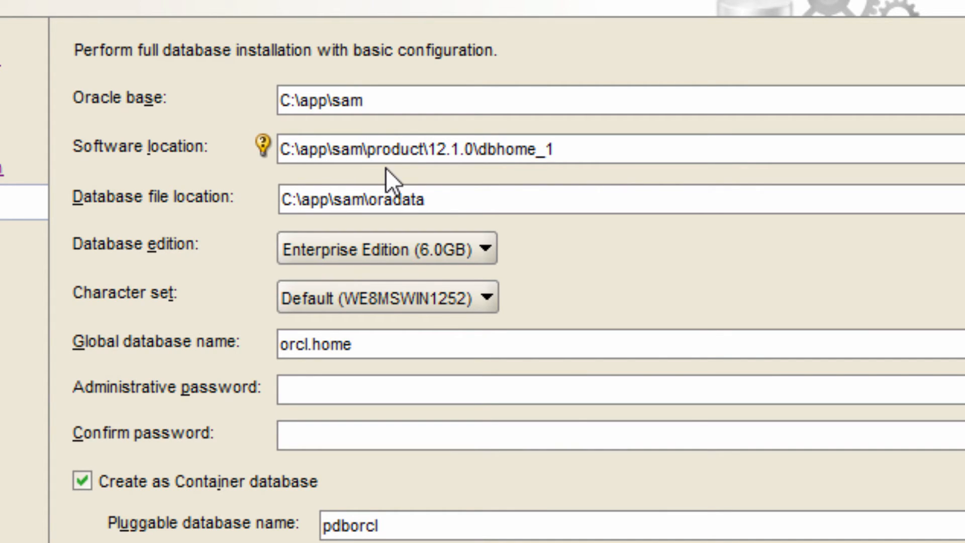
left_click(445, 157)
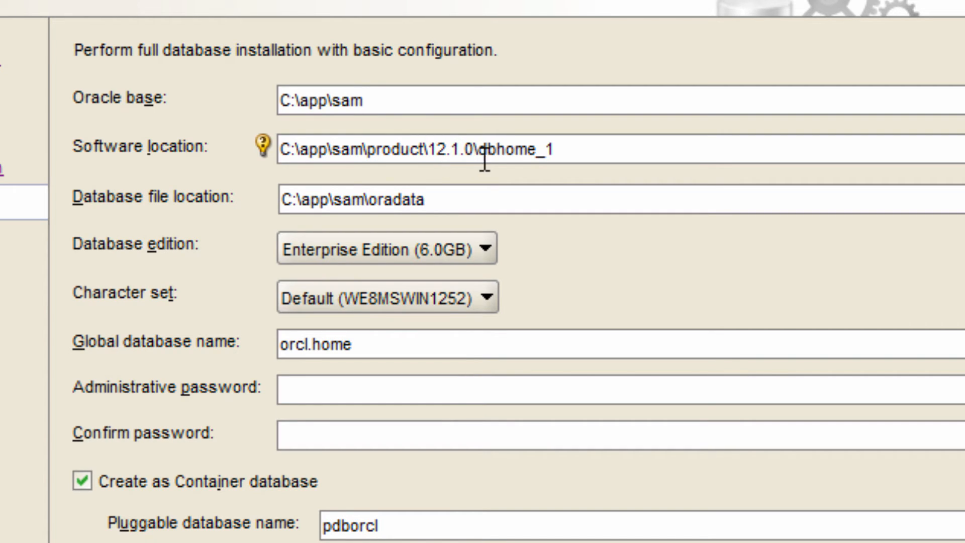
mouse_move(563, 153)
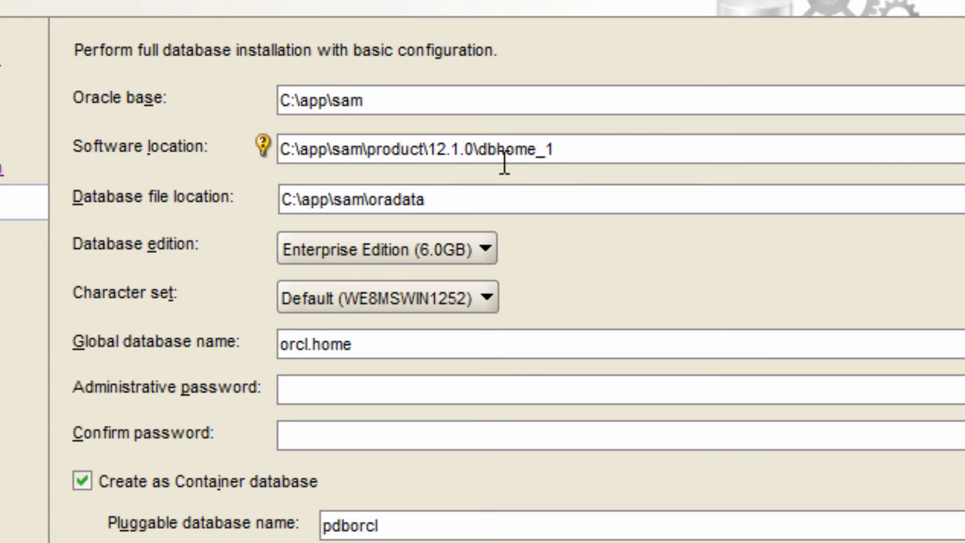
mouse_move(562, 155)
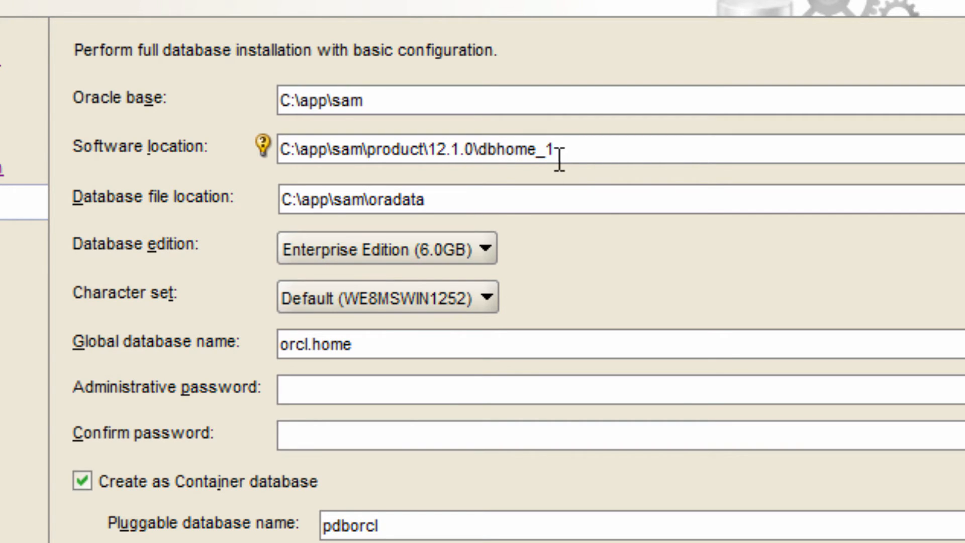
mouse_move(577, 188)
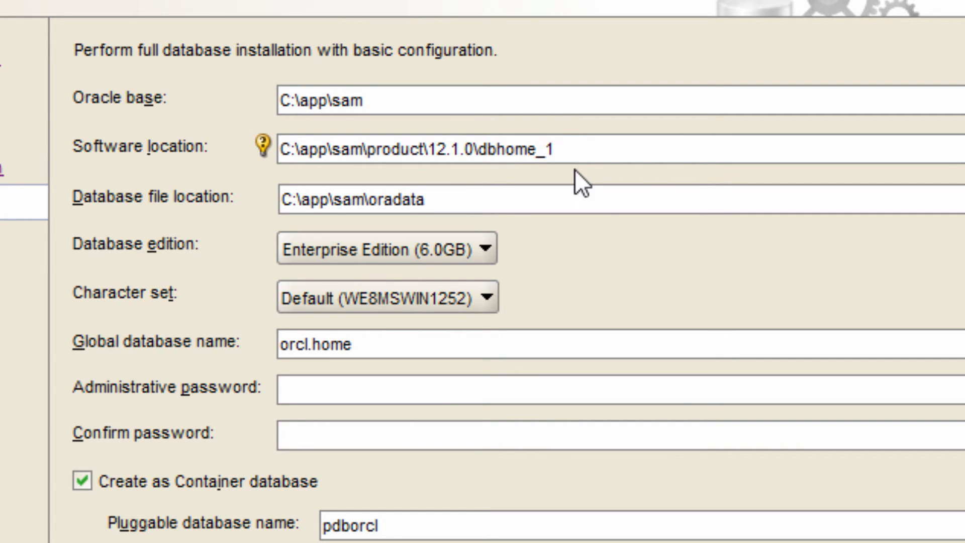
mouse_move(582, 151)
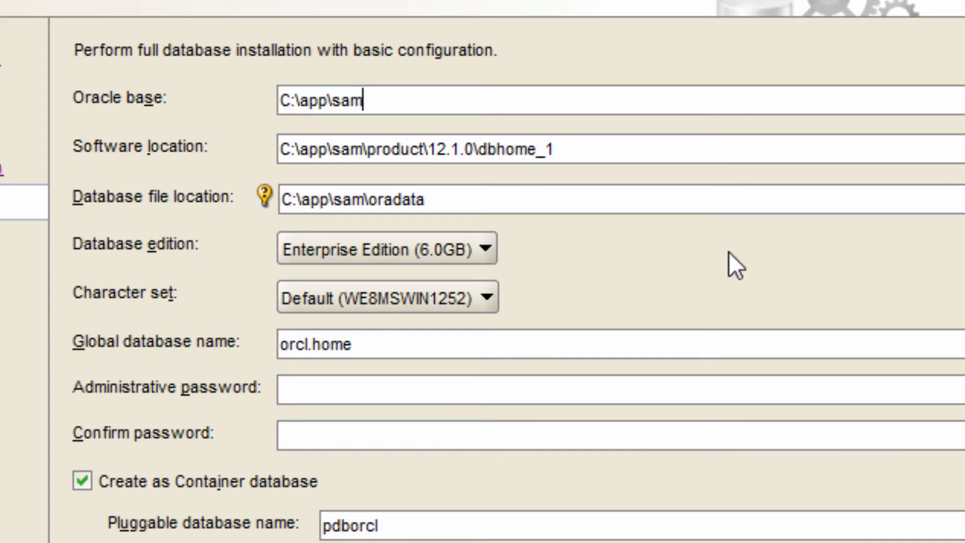
mouse_move(173, 237)
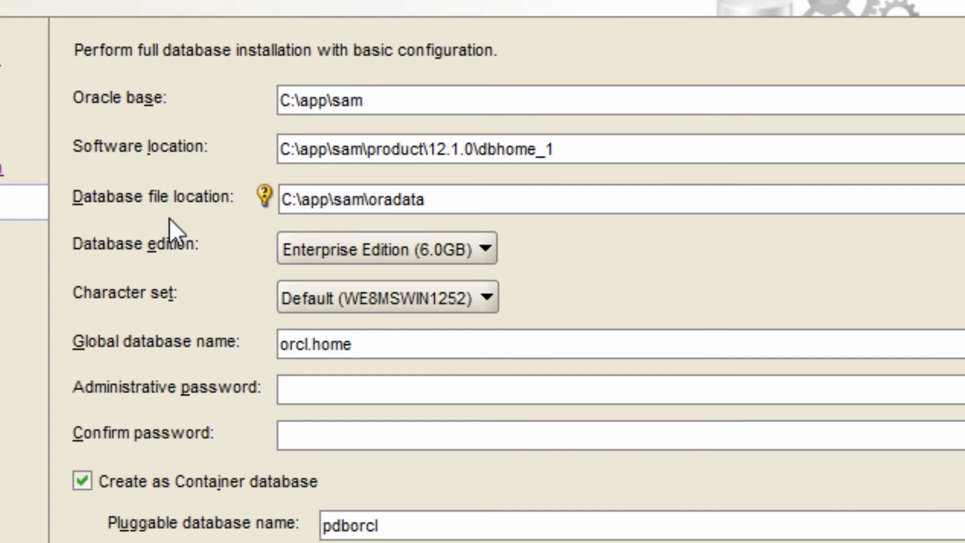
mouse_move(209, 239)
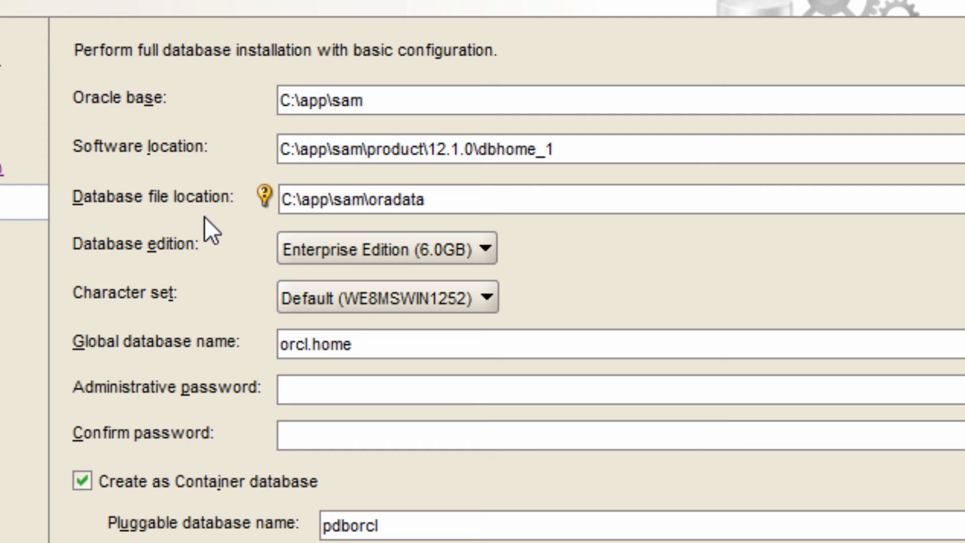
left_click(348, 101)
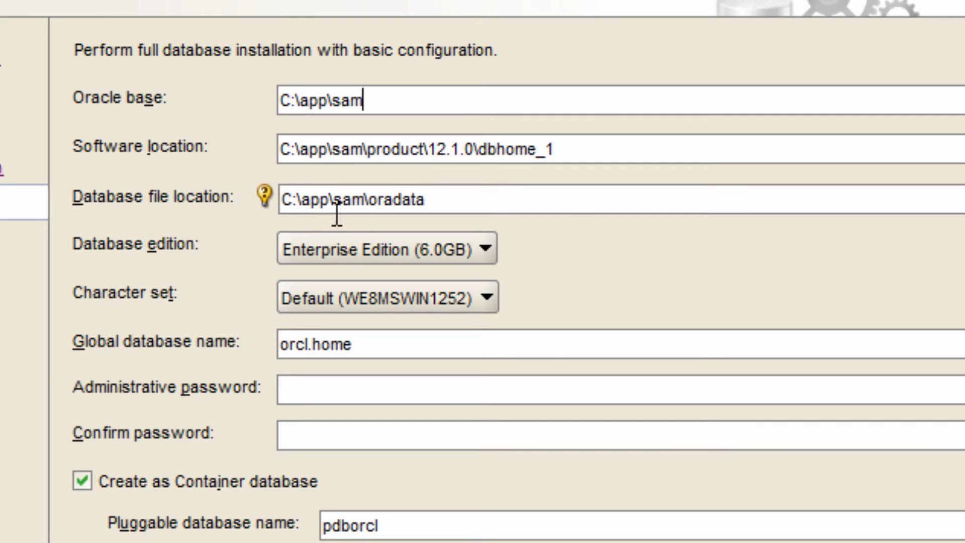
mouse_move(509, 205)
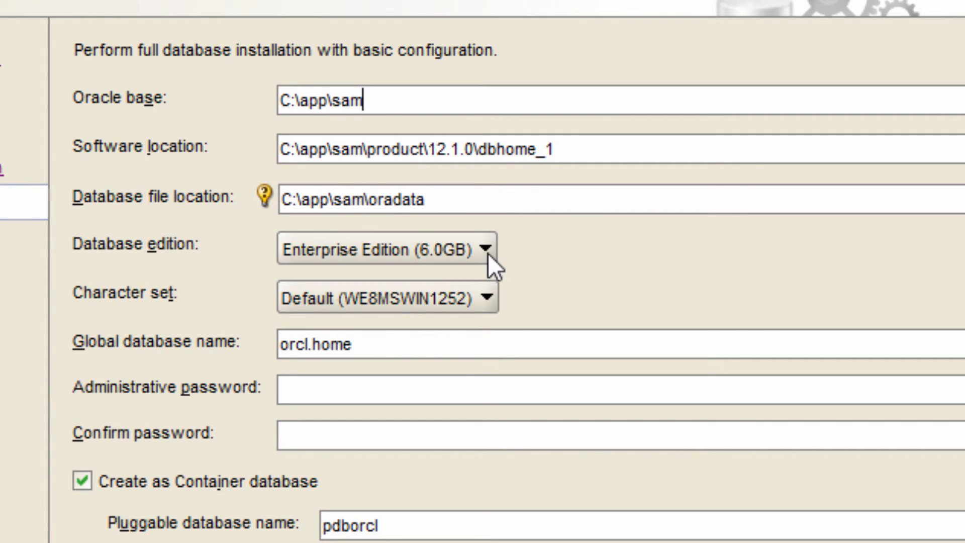
mouse_move(185, 278)
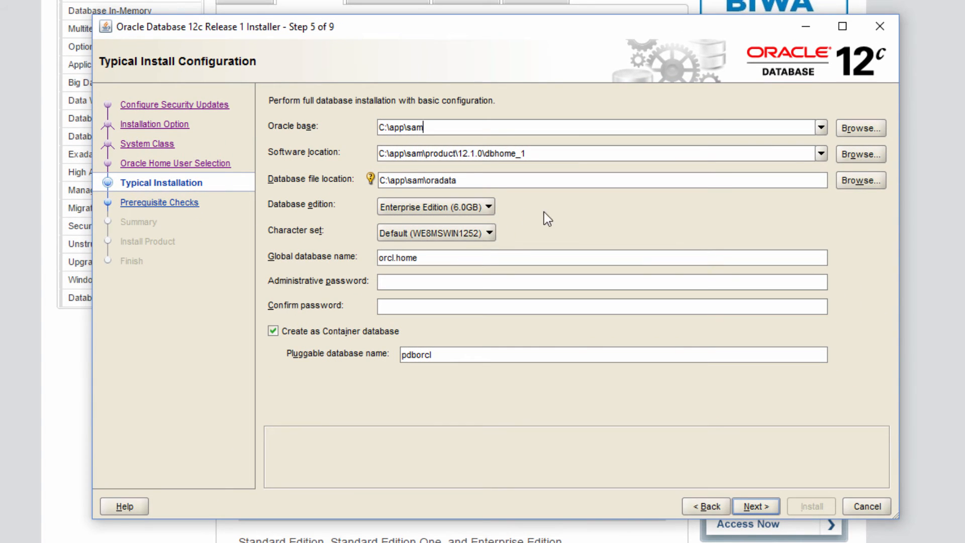
mouse_move(324, 257)
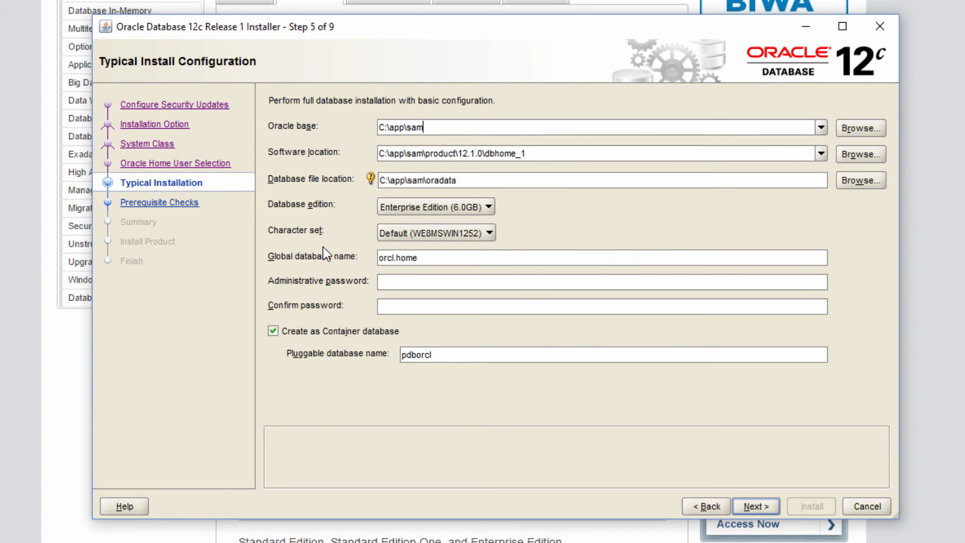
Pick the Unicode (AL32UTF8) character set and set the global database name to demodb.home.
left_click(491, 232)
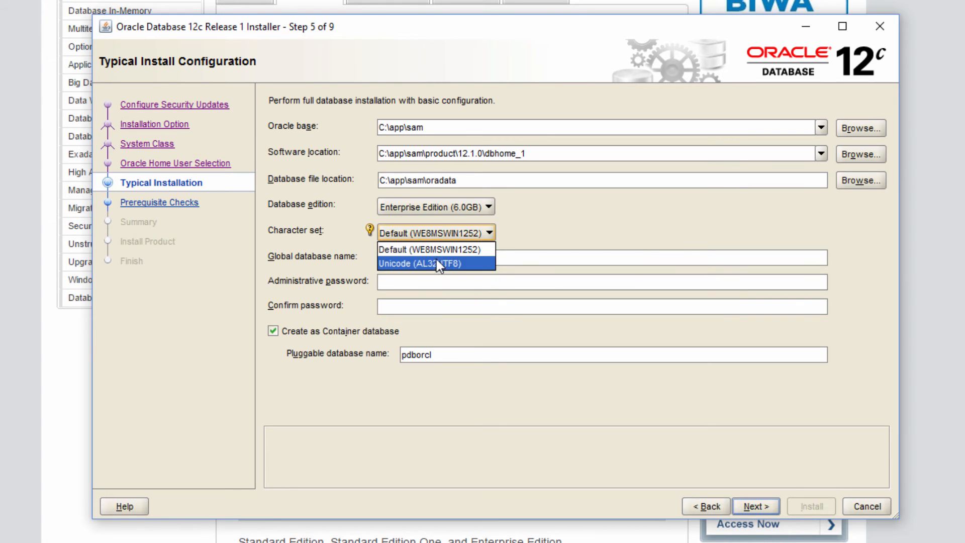
left_click(436, 263)
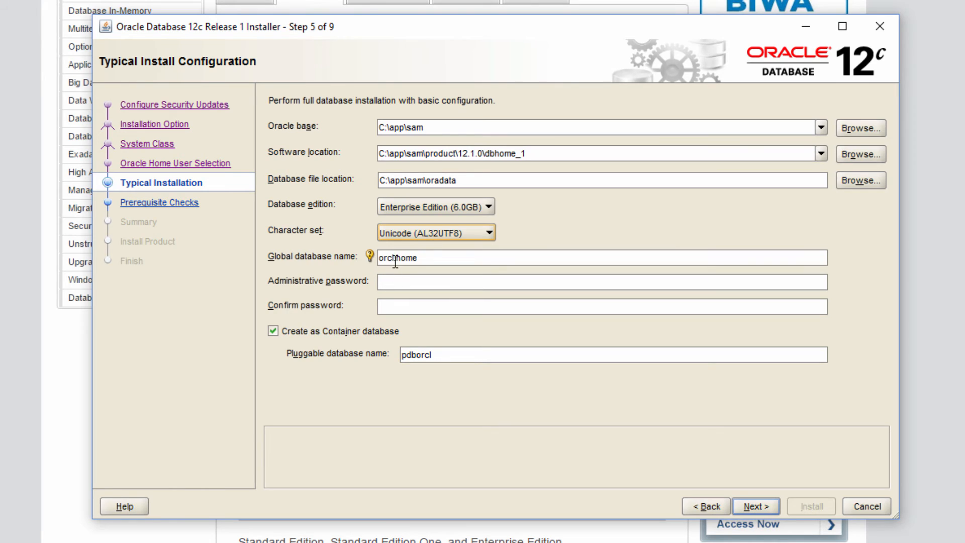
type("orcl.home")
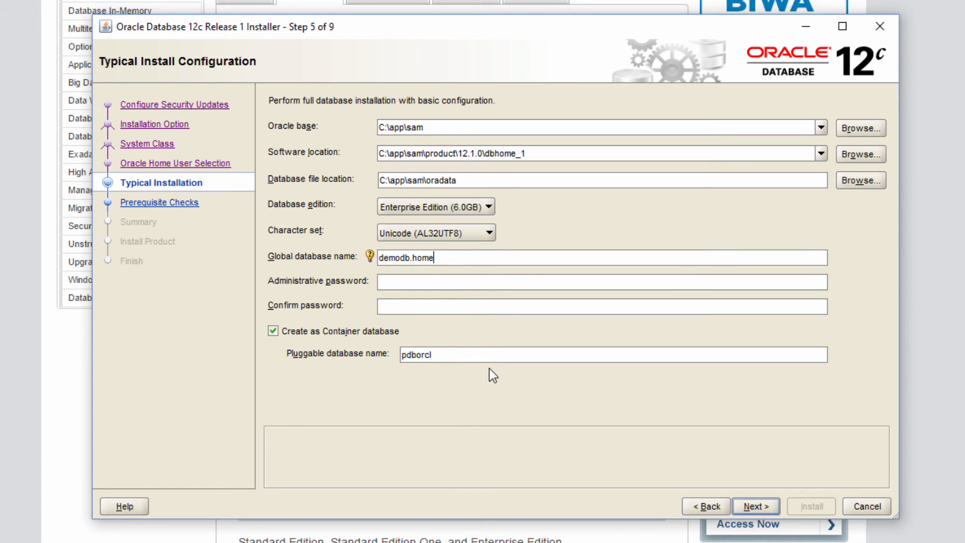
Enter the administrative password for the demodb database.
left_click(599, 296)
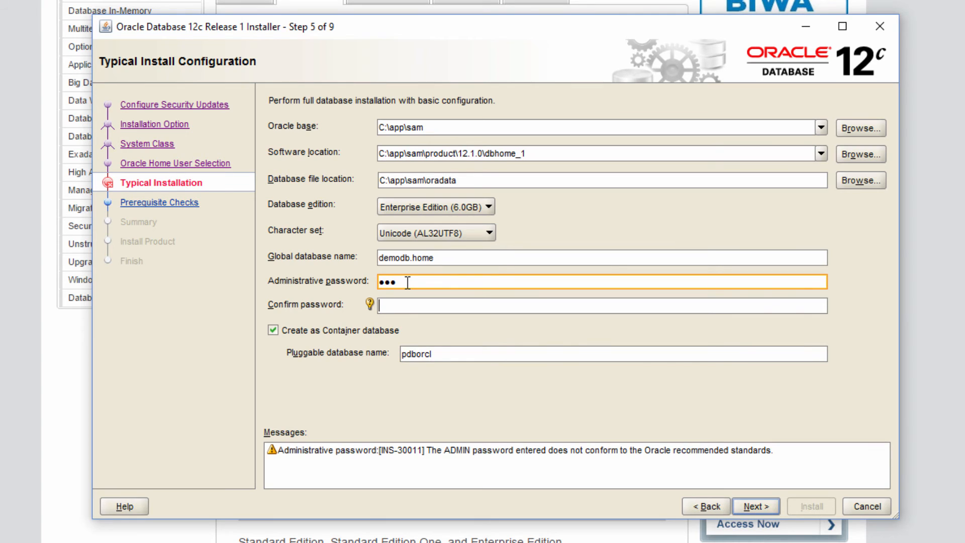
type("•••")
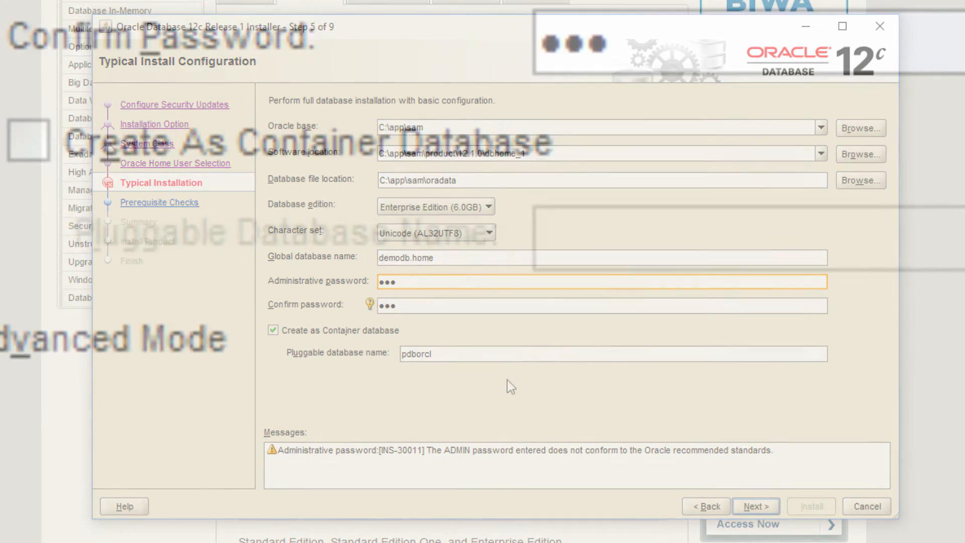
left_click(273, 330)
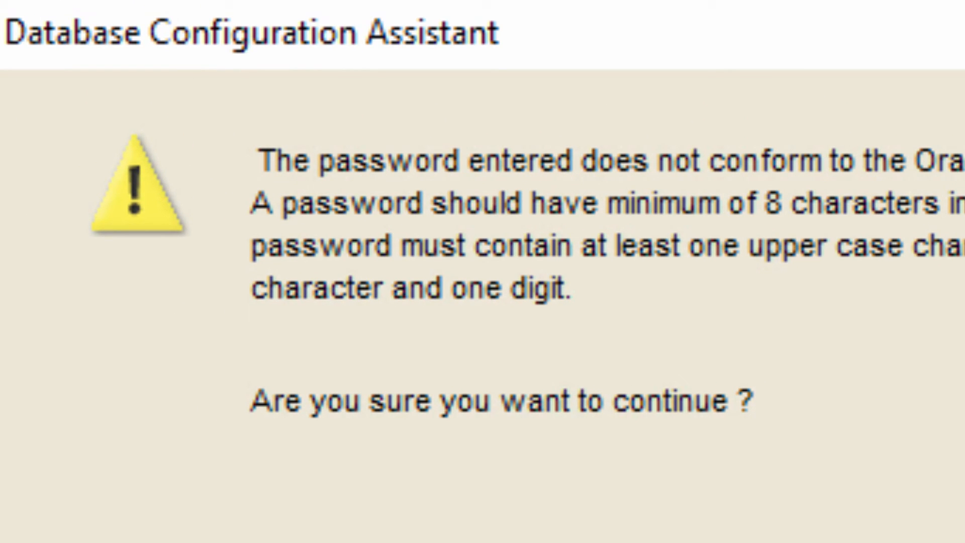
Accept the non-standard password warning and the INS-30011 confirmation to reach the Summary.
left_click(557, 443)
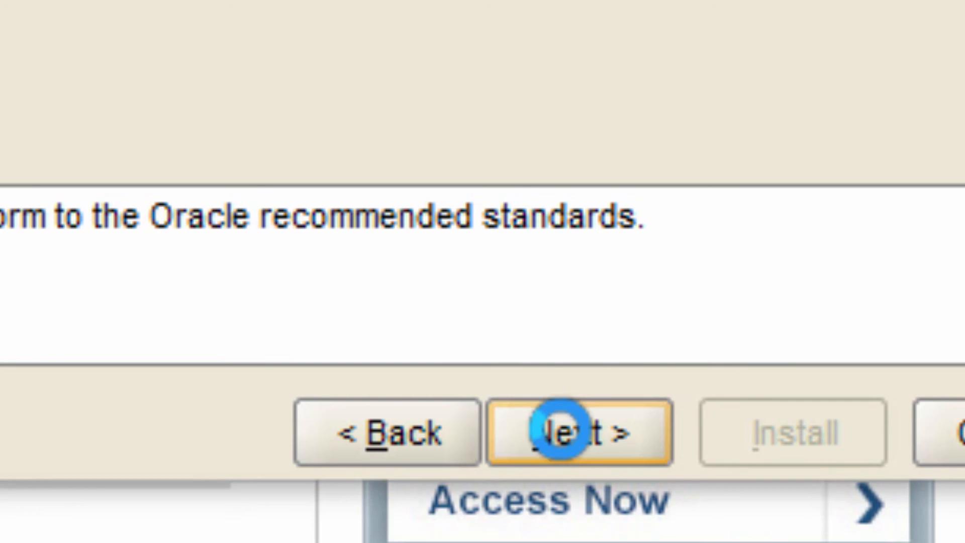
left_click(572, 435)
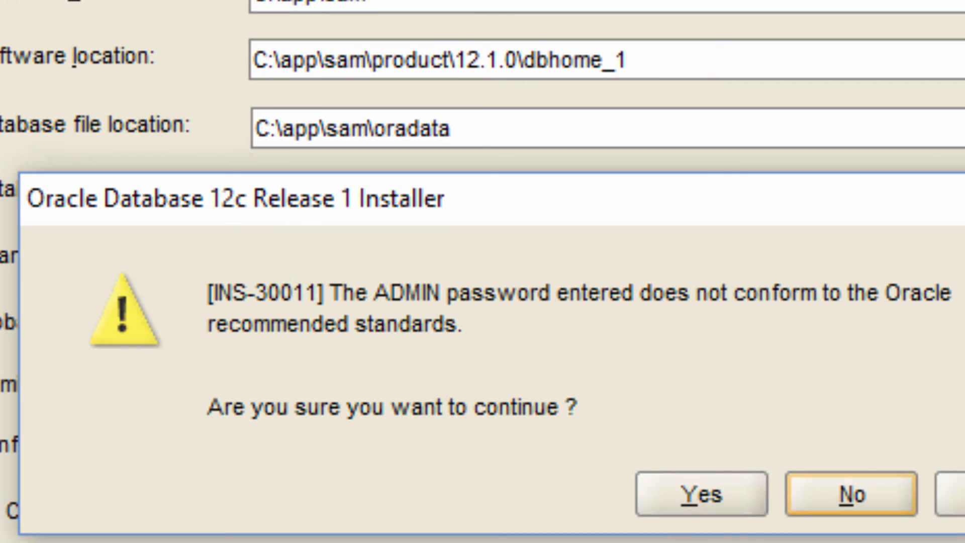
left_click(701, 496)
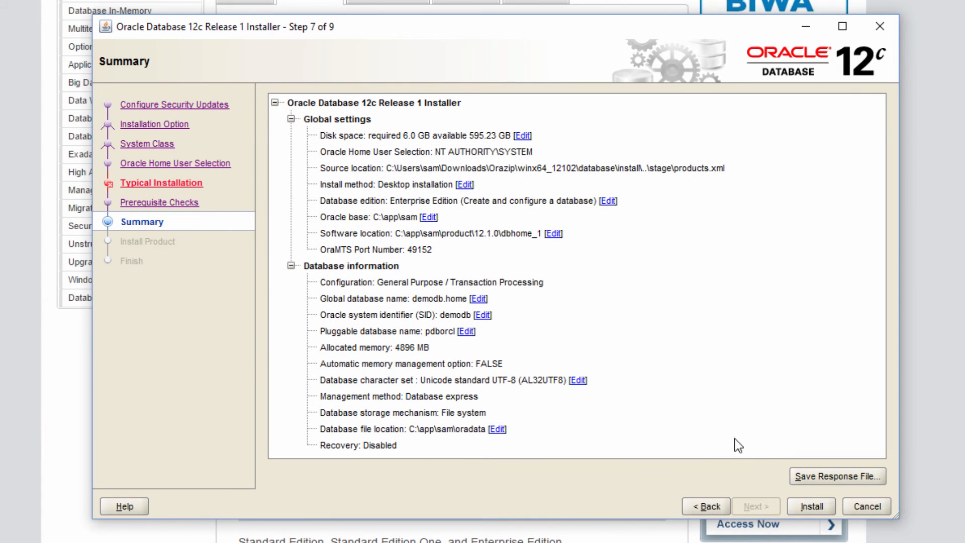
mouse_move(468, 318)
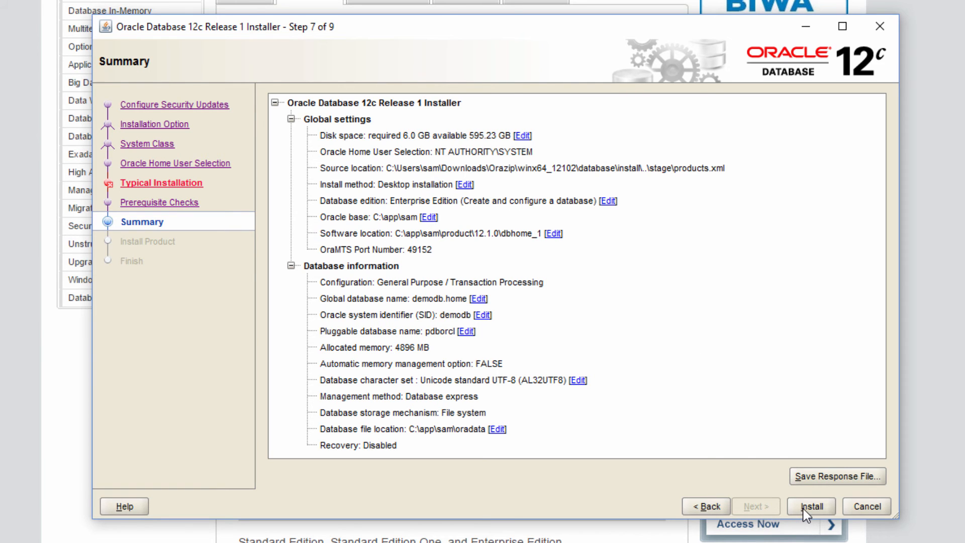
Start the Oracle Database installation from the Summary page.
left_click(809, 506)
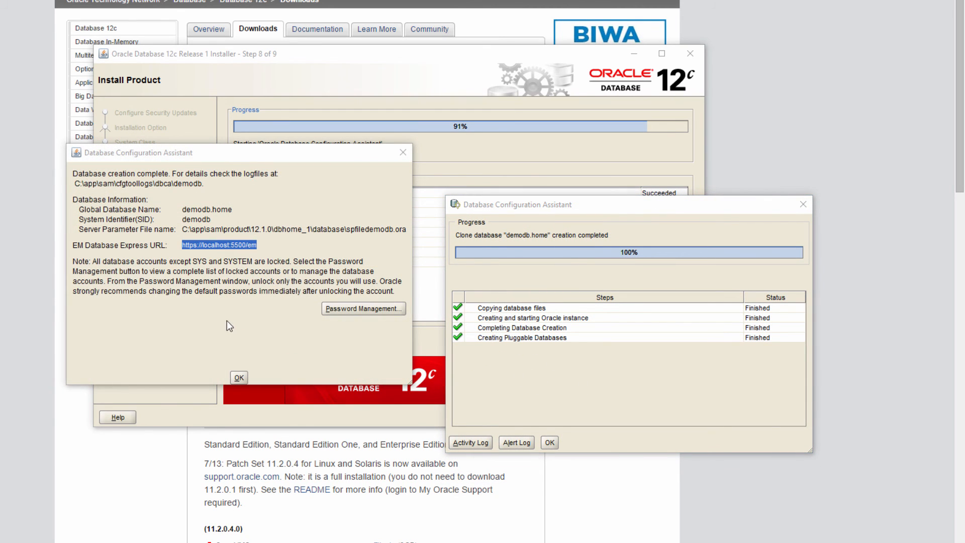
mouse_move(194, 163)
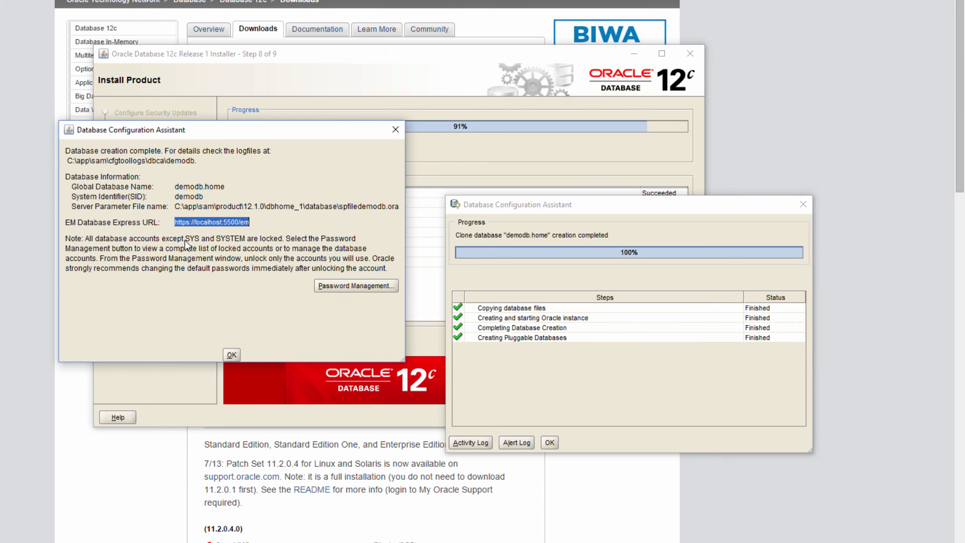
mouse_move(200, 233)
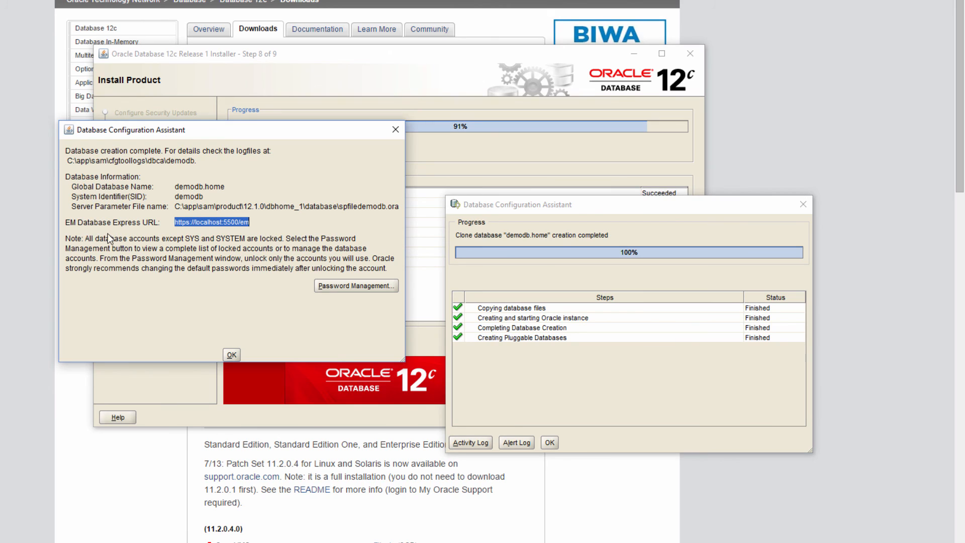
mouse_move(90, 234)
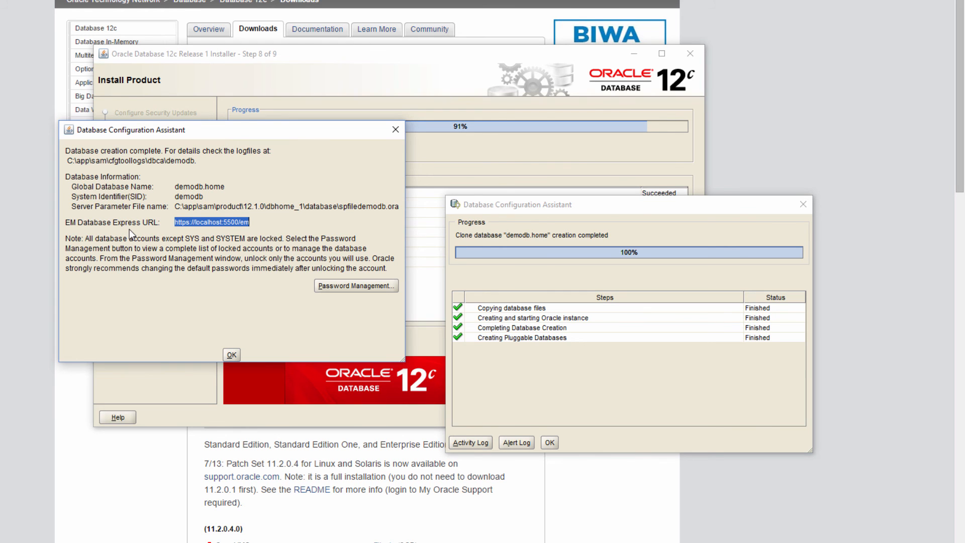
mouse_move(246, 348)
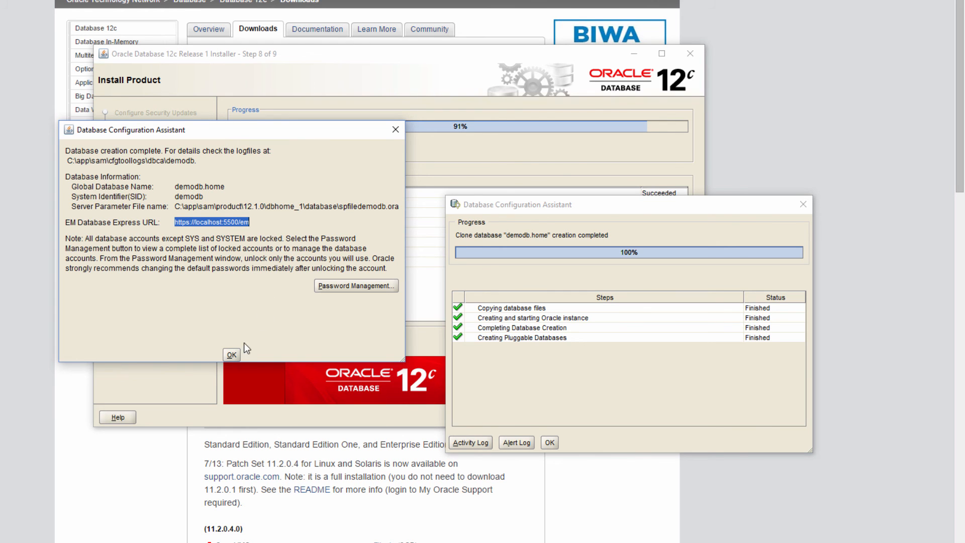
Dismiss the Database Configuration Assistant completion report for demodb.
left_click(231, 355)
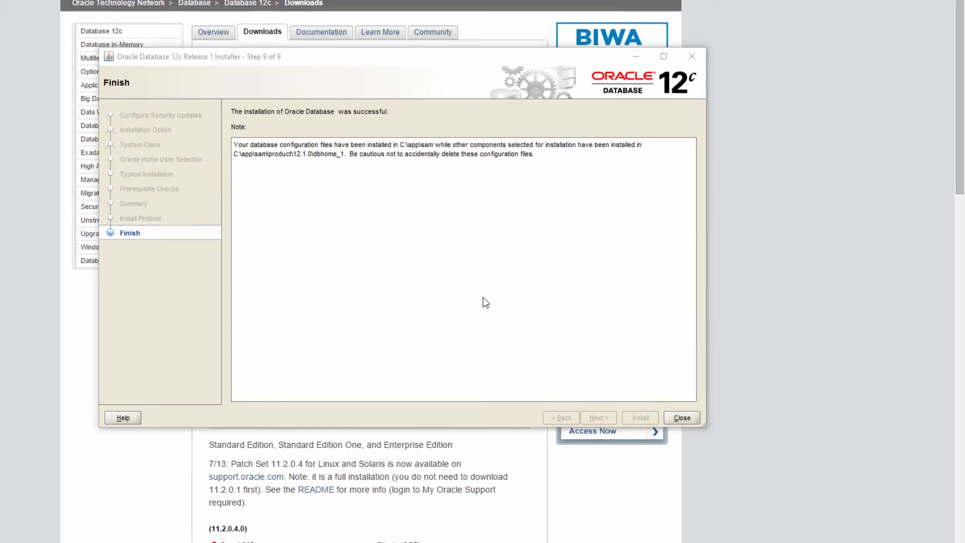
Close the installer from its Finish page.
left_click(682, 417)
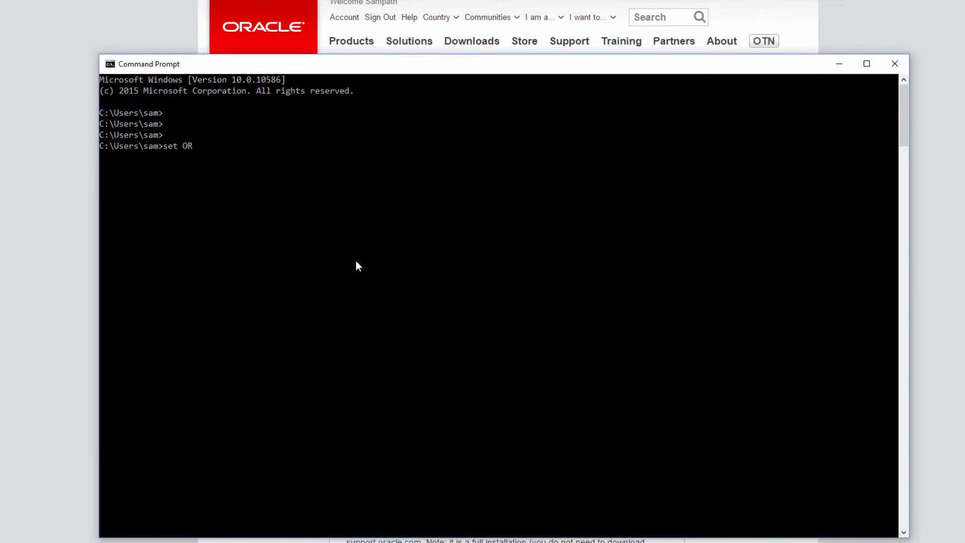
Set ORACLE_SID to demodb and echo it back.
type("ACLE")
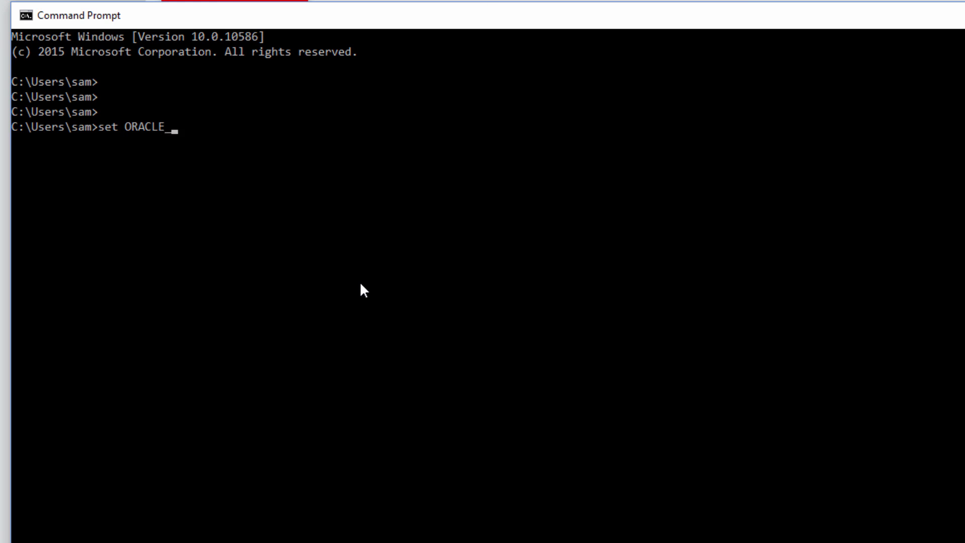
type("_SID=d")
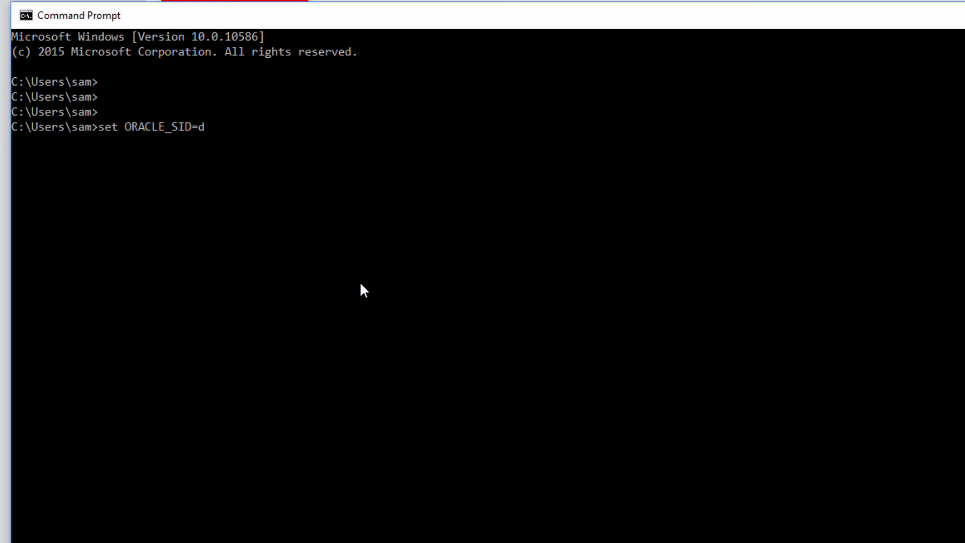
type("emodb")
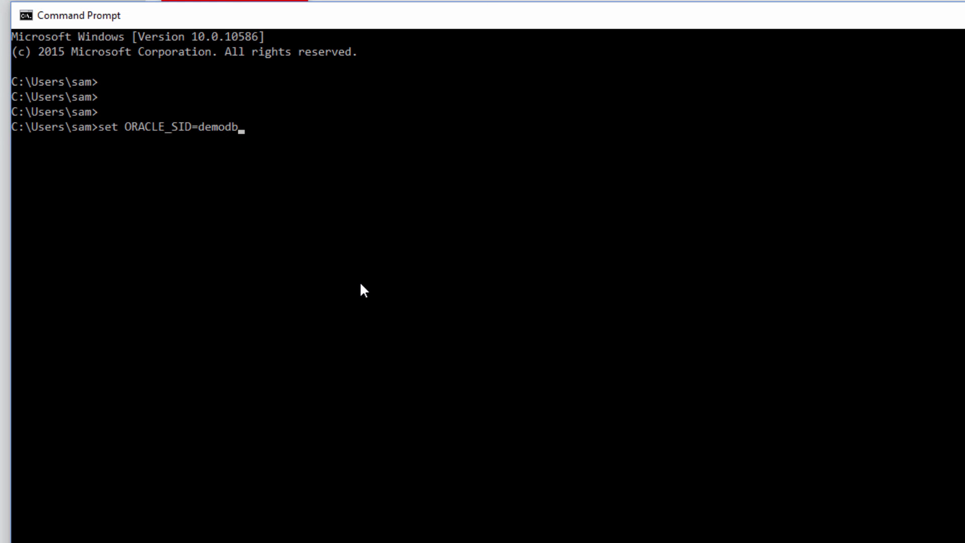
type("echo")
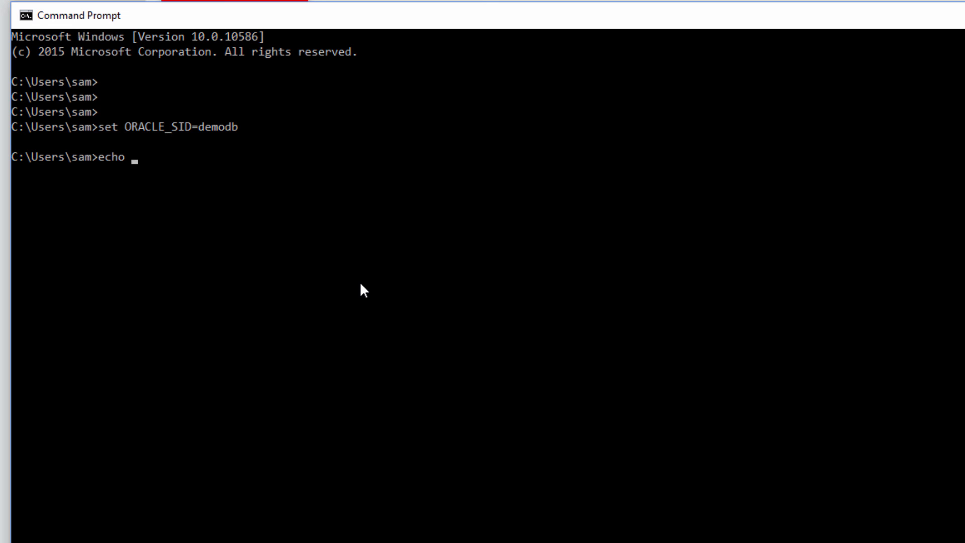
type("%ORAC")
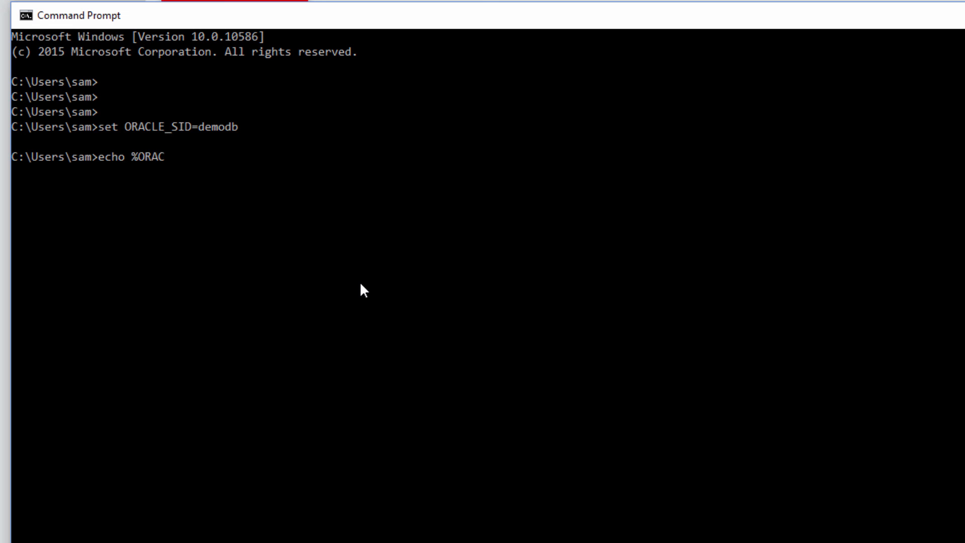
type("LE_SID")
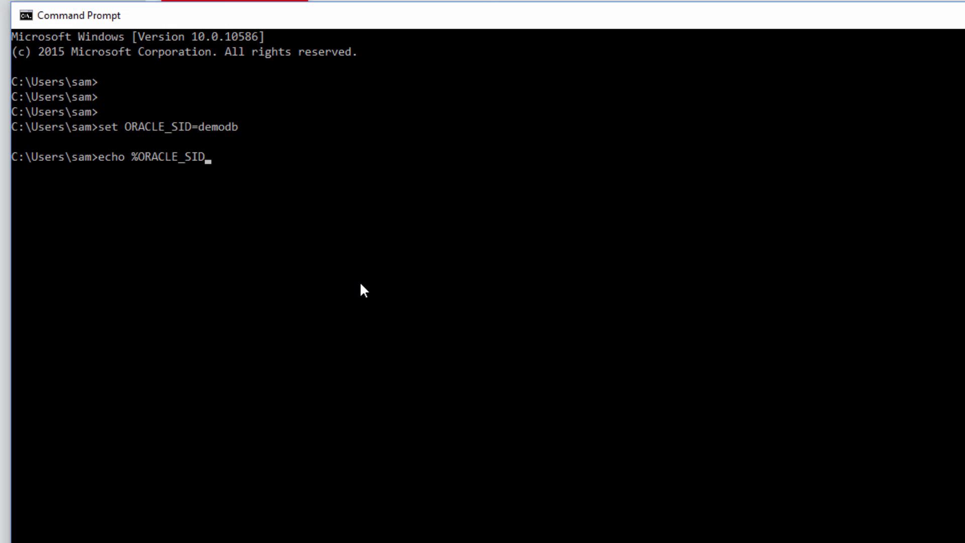
type("%")
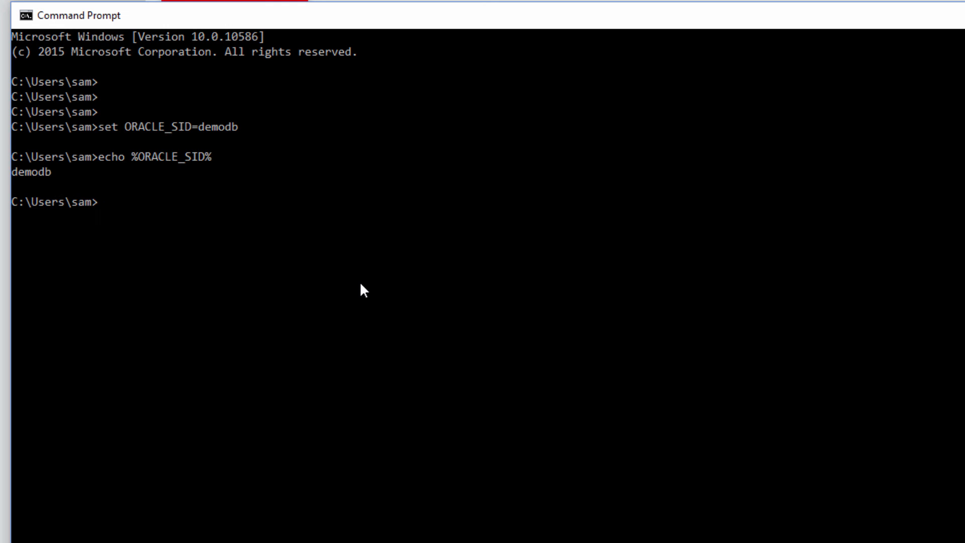
Set ORACLE_HOME to C:\app\sam\product\12.1.0\dbhome_1 and echo it back.
type("set ORACLE_HOME=C:\\app\\sam\\product\\12.1.0\\dbhome_1")
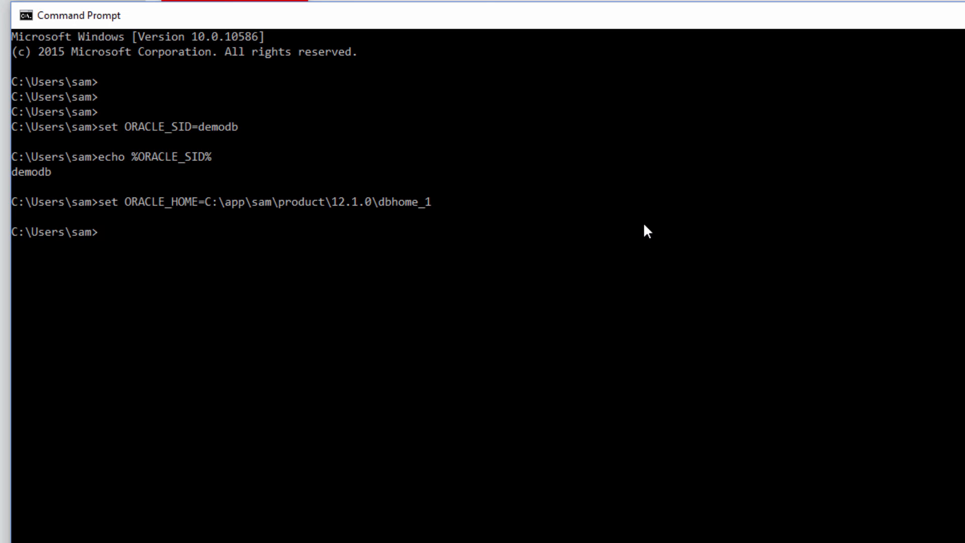
type("ec")
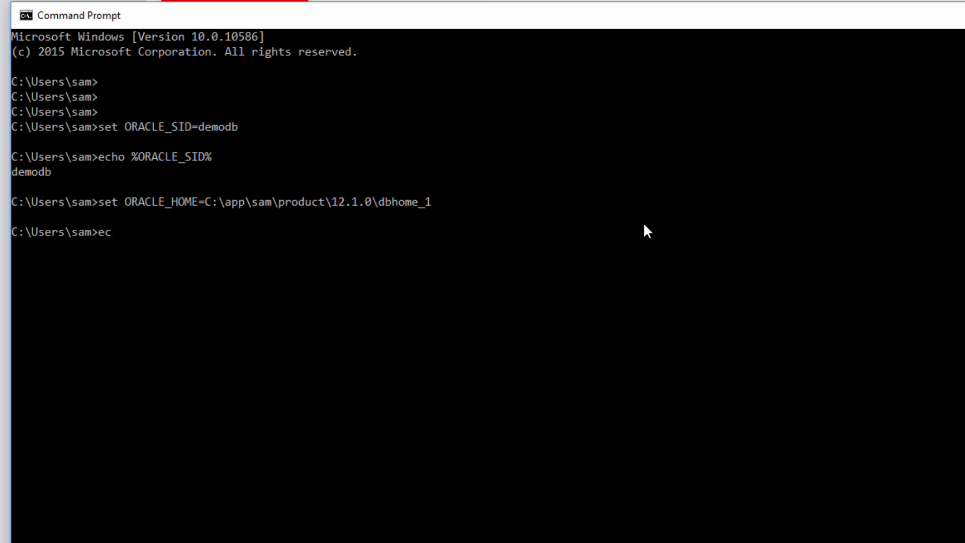
type("ho")
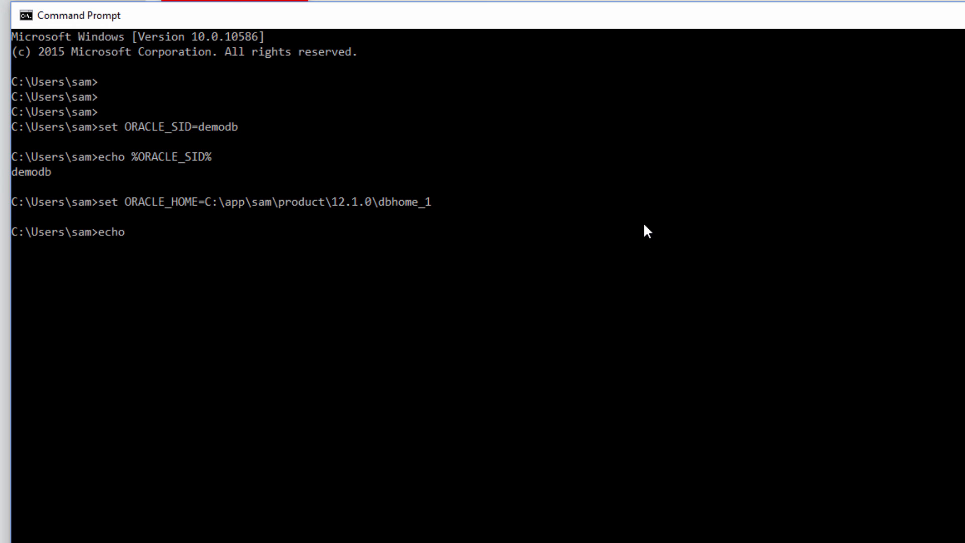
type("%ORACLE")
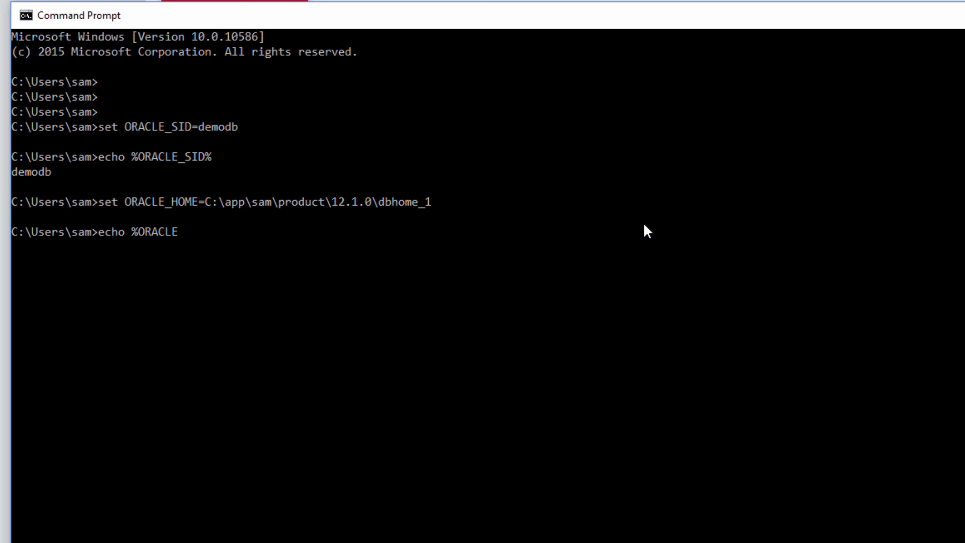
type("_HOME%")
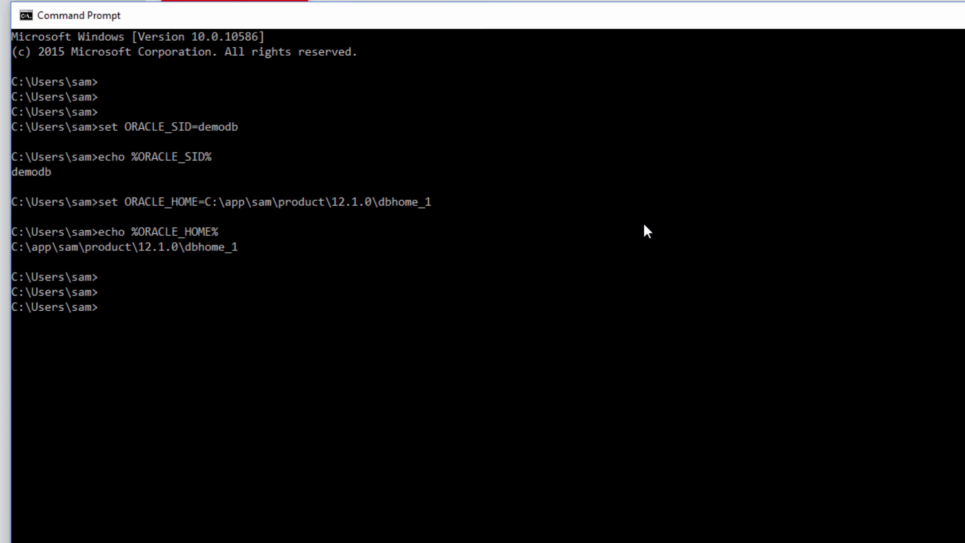
type("sqlplus")
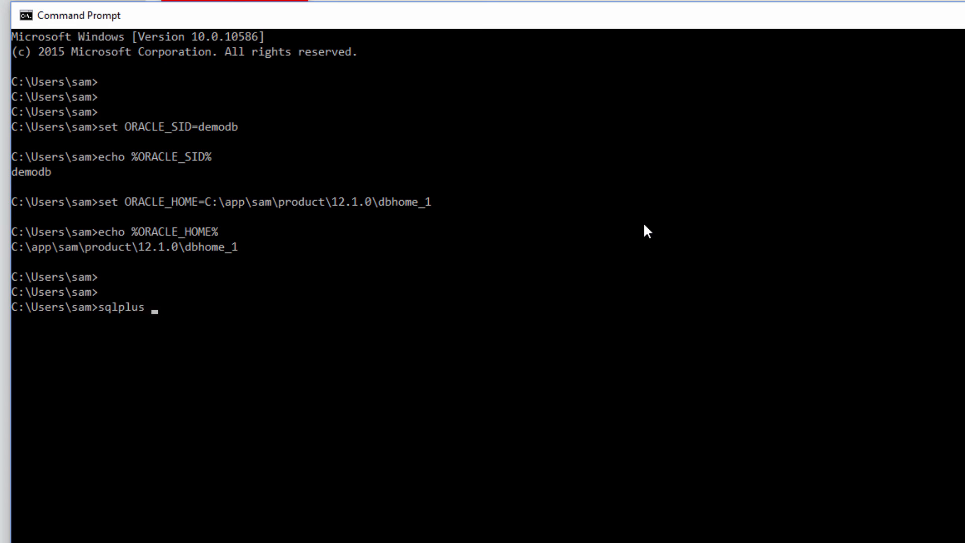
Launch sqlplus /nolog, connect / as sysdba, and select name from v$database.
type("/nolog")
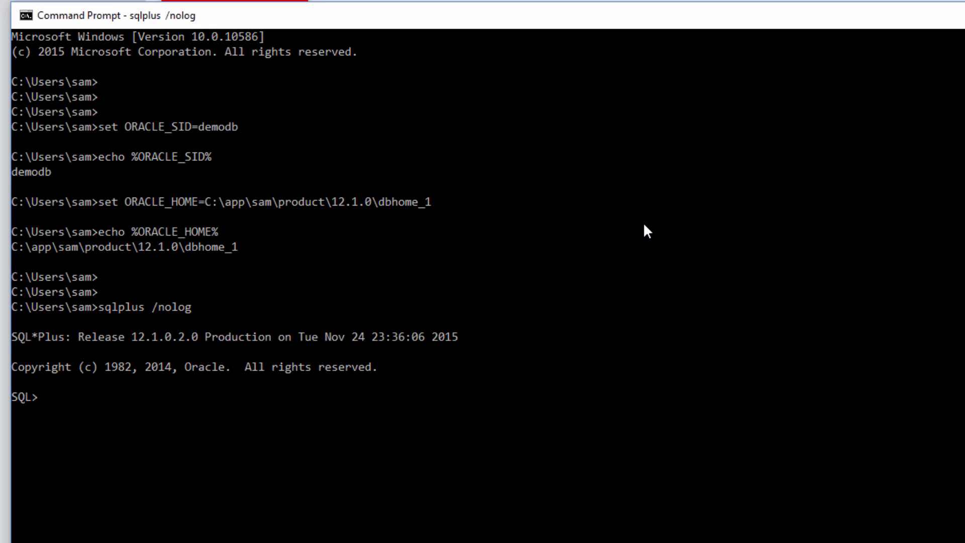
type("connect")
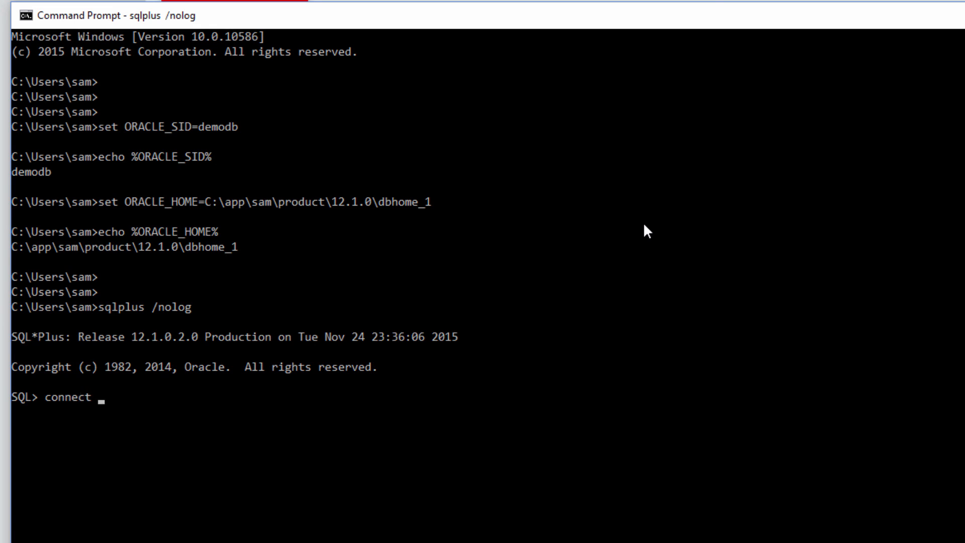
type("/ as sysdba;")
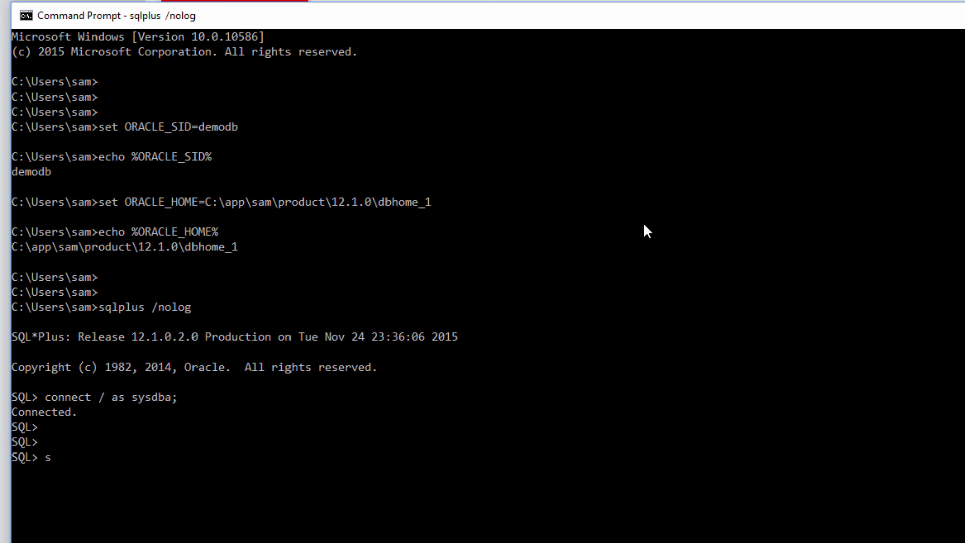
type("elect name")
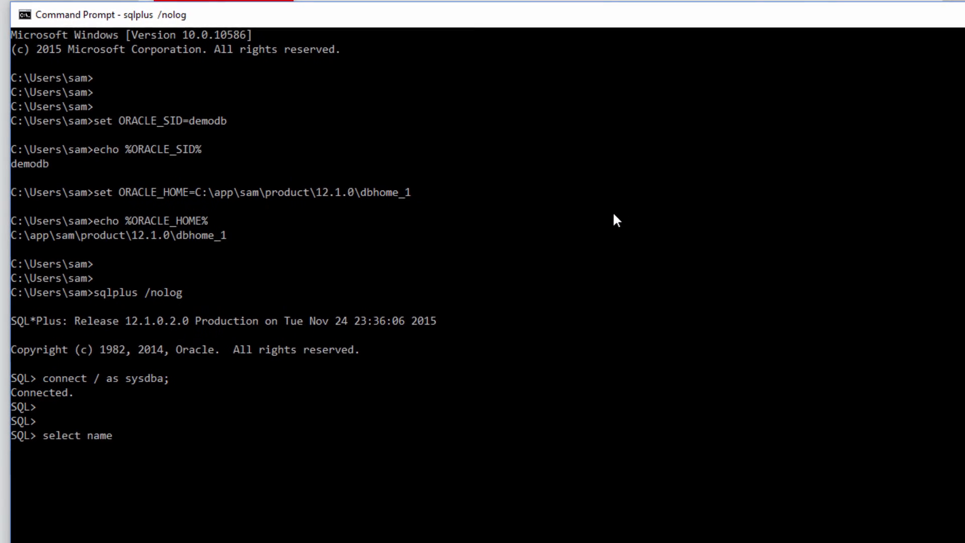
type("from v$d")
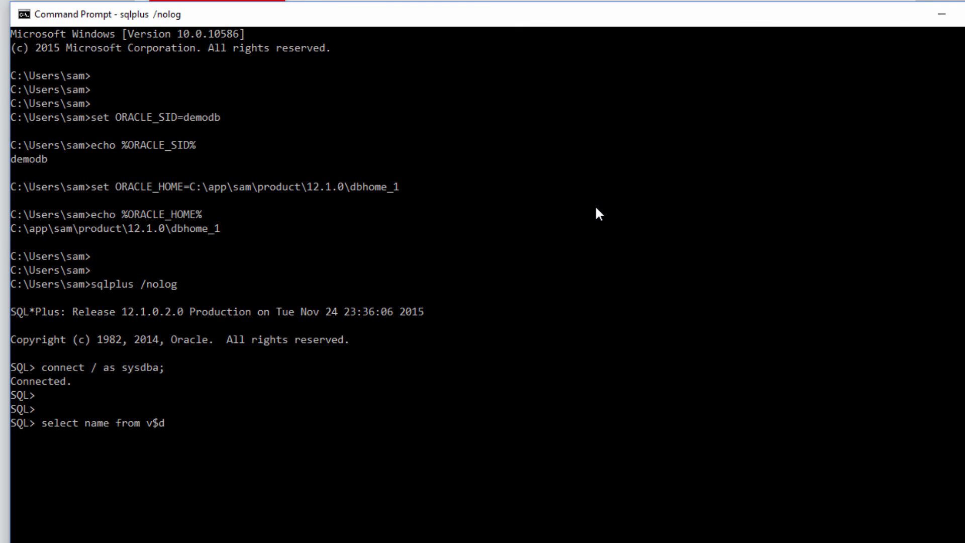
type("atabase;")
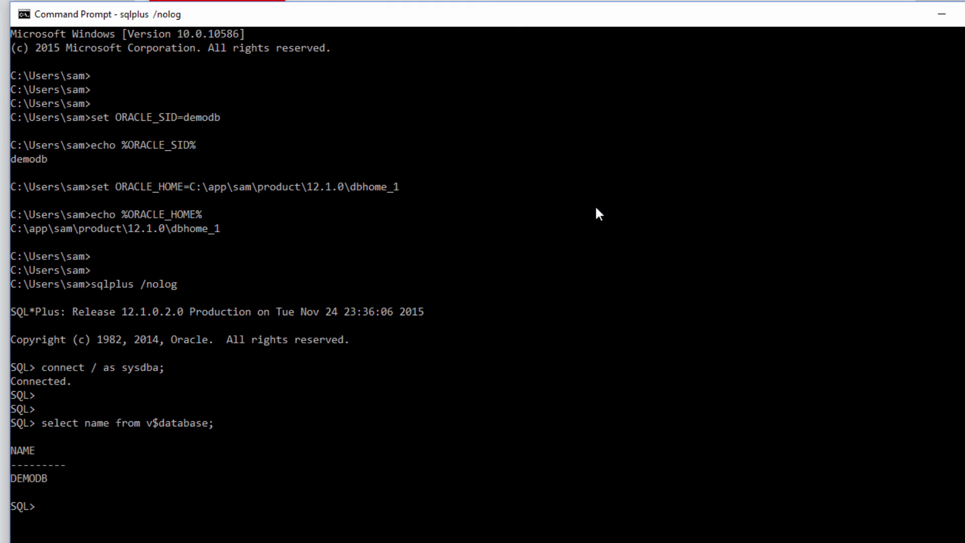